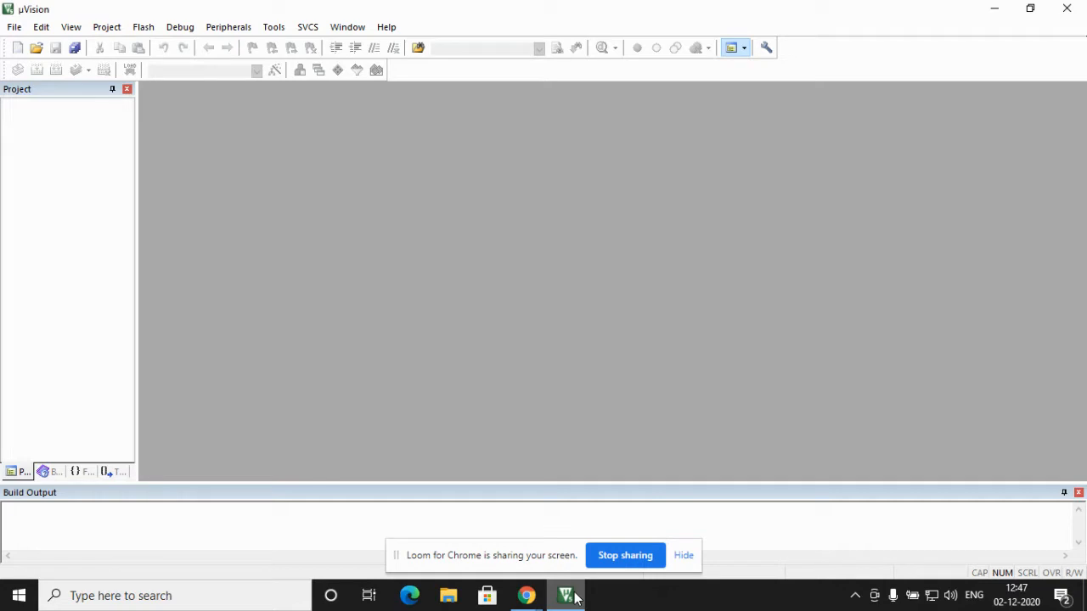
mouse_move(478, 381)
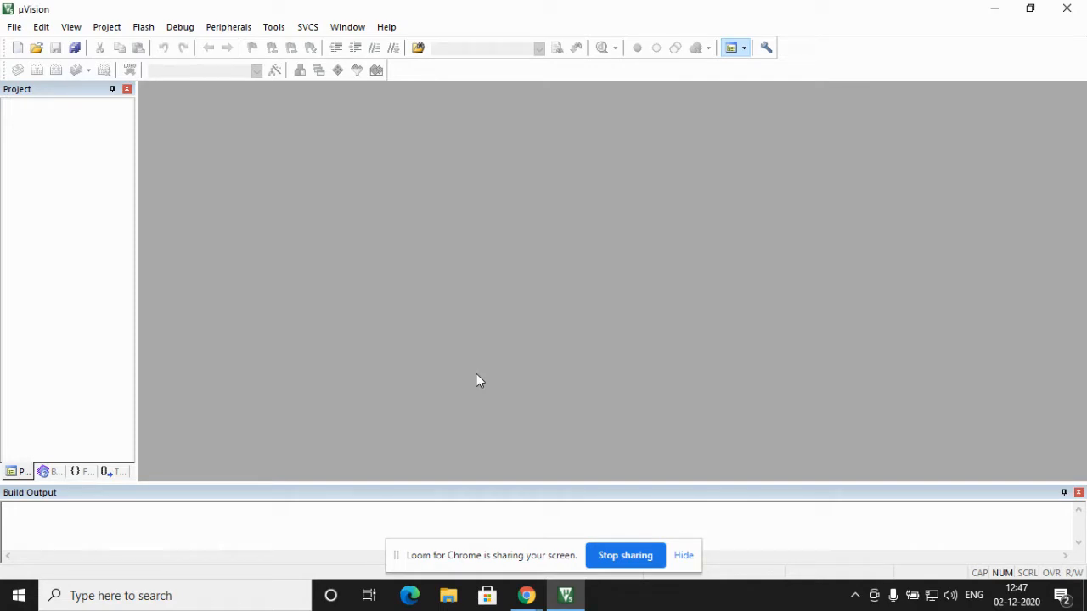
mouse_move(244, 200)
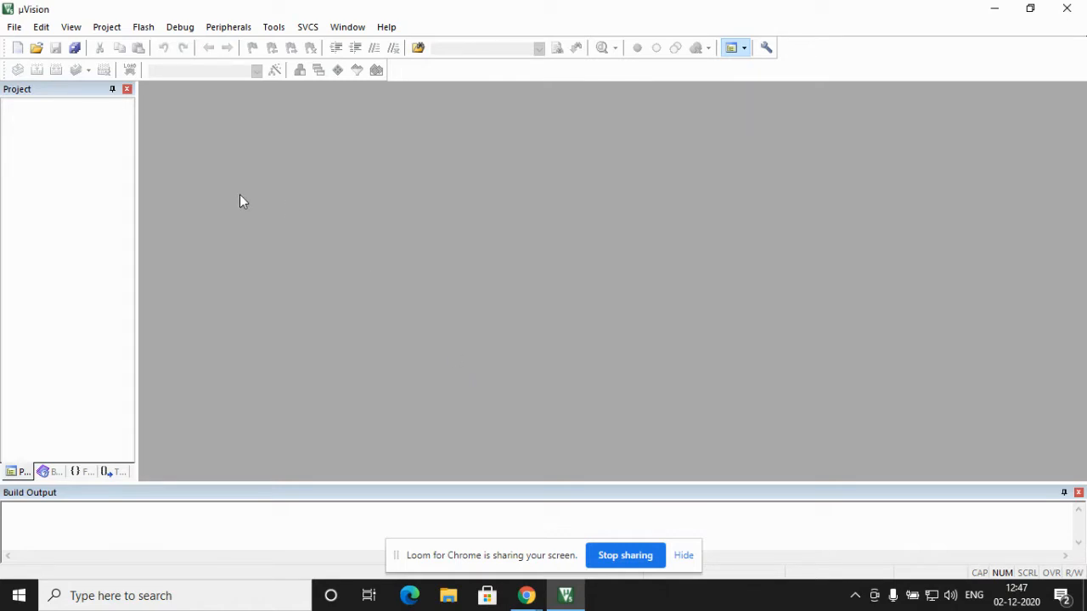
mouse_move(368, 17)
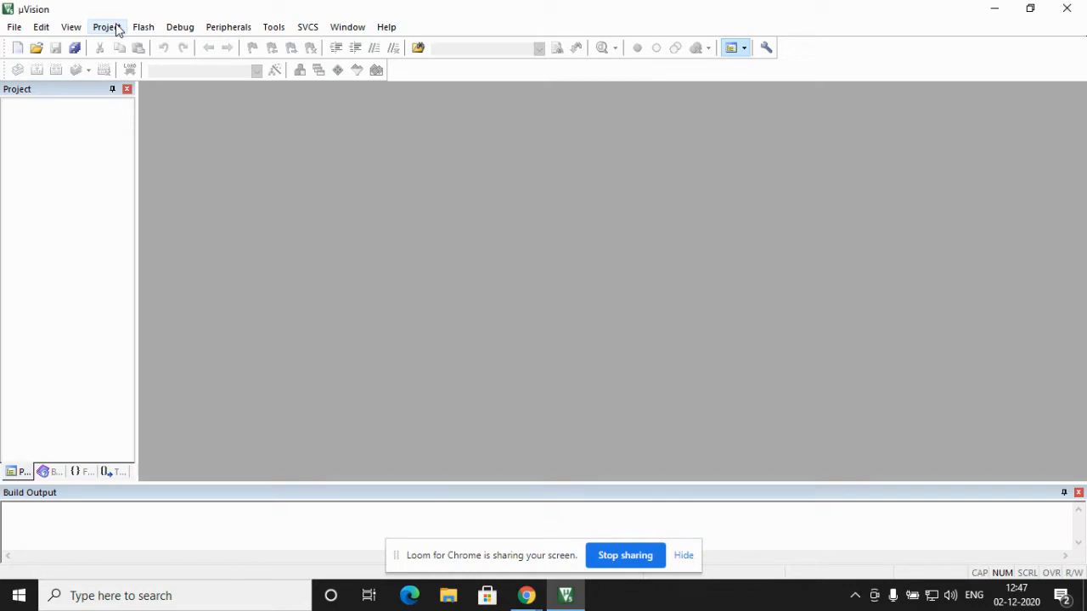
Create a new µVision project saved as division in Documents.
left_click(105, 28)
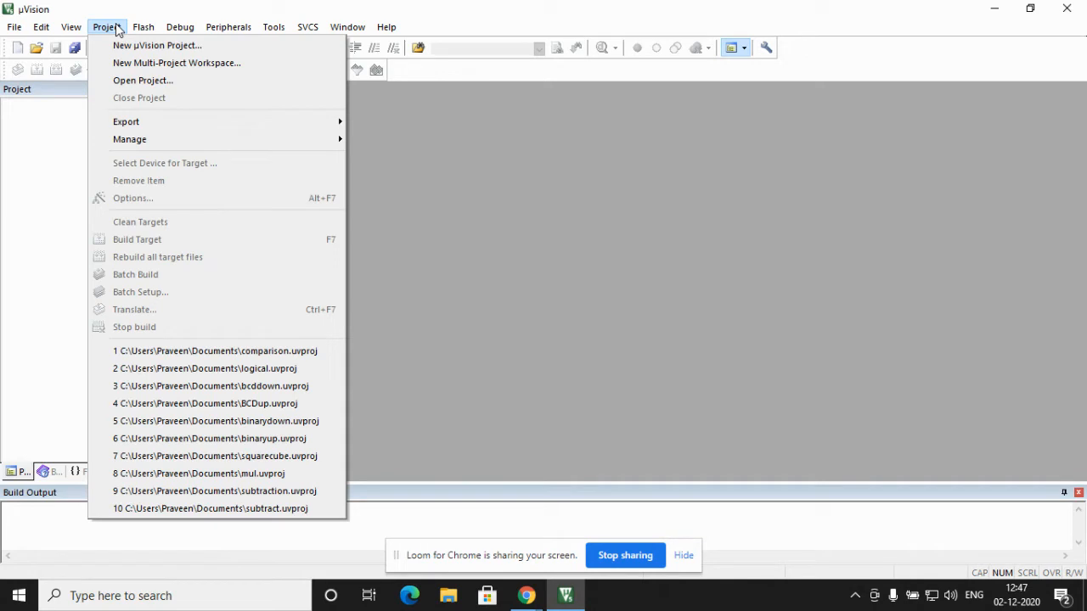
mouse_move(132, 48)
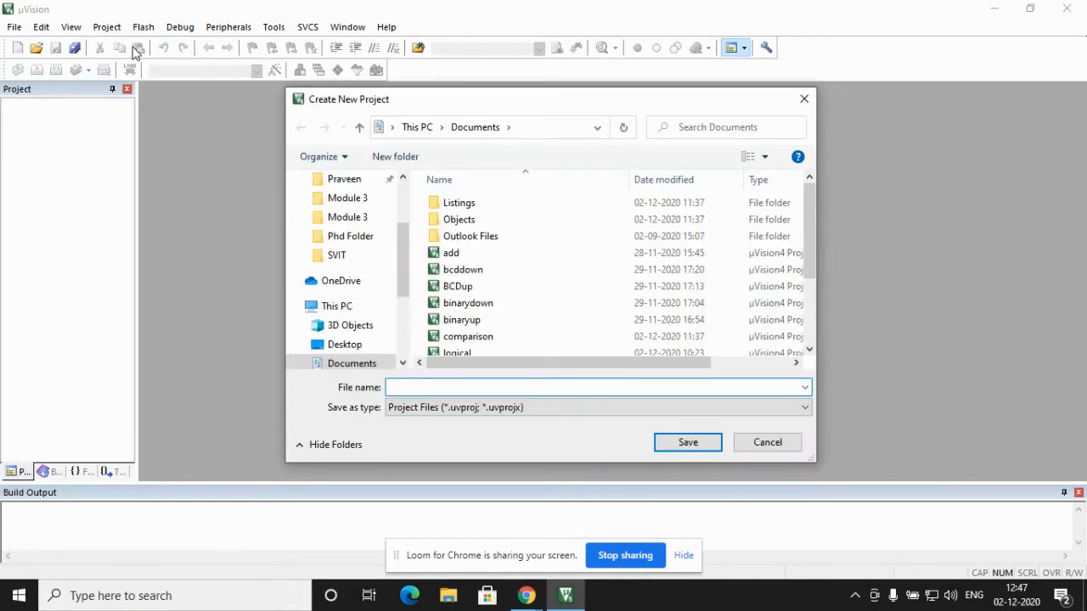
type("division")
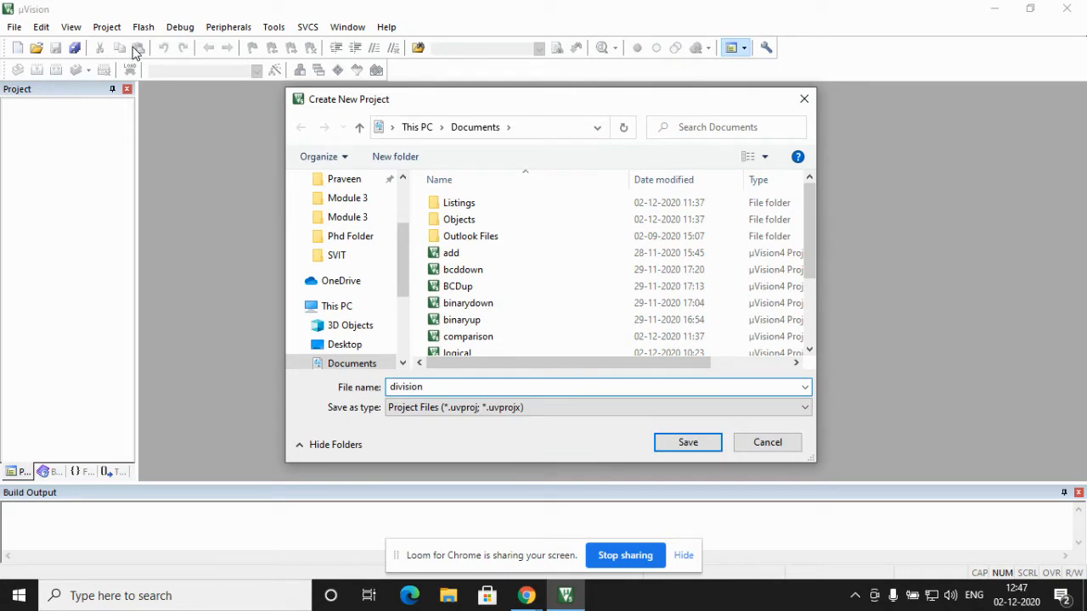
left_click(687, 442)
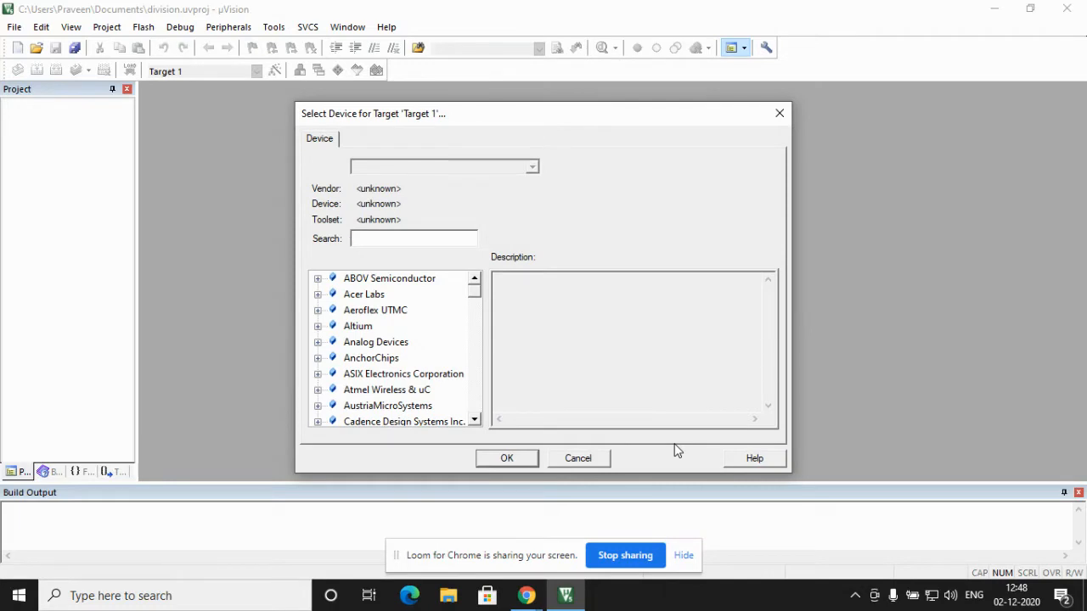
Search for AT89C51ED2 and confirm the Microchip AT89C51ED2 as Target 1's device.
left_click(414, 238)
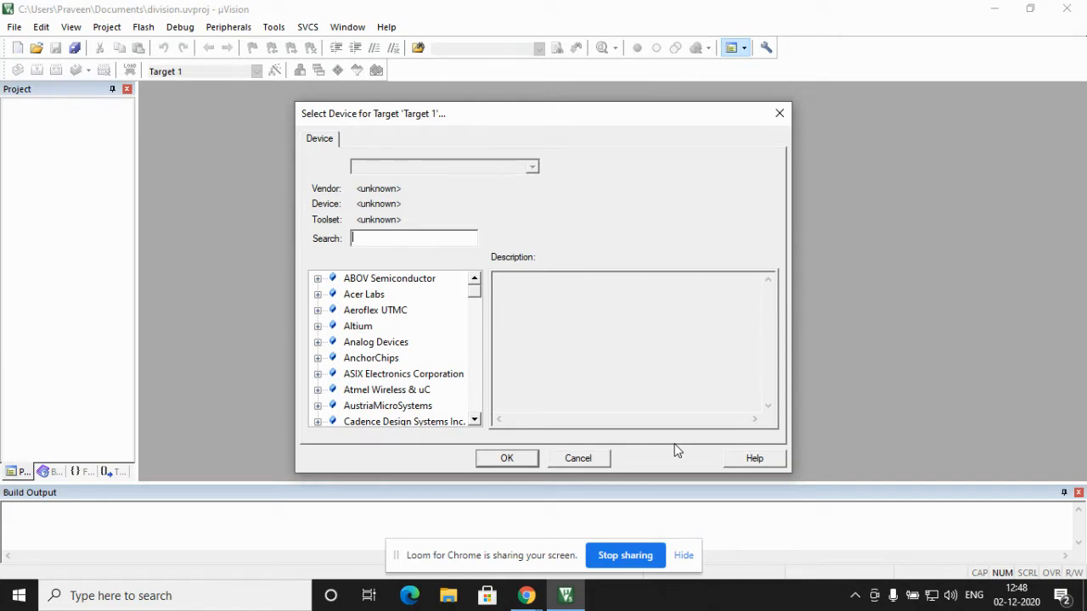
type("A")
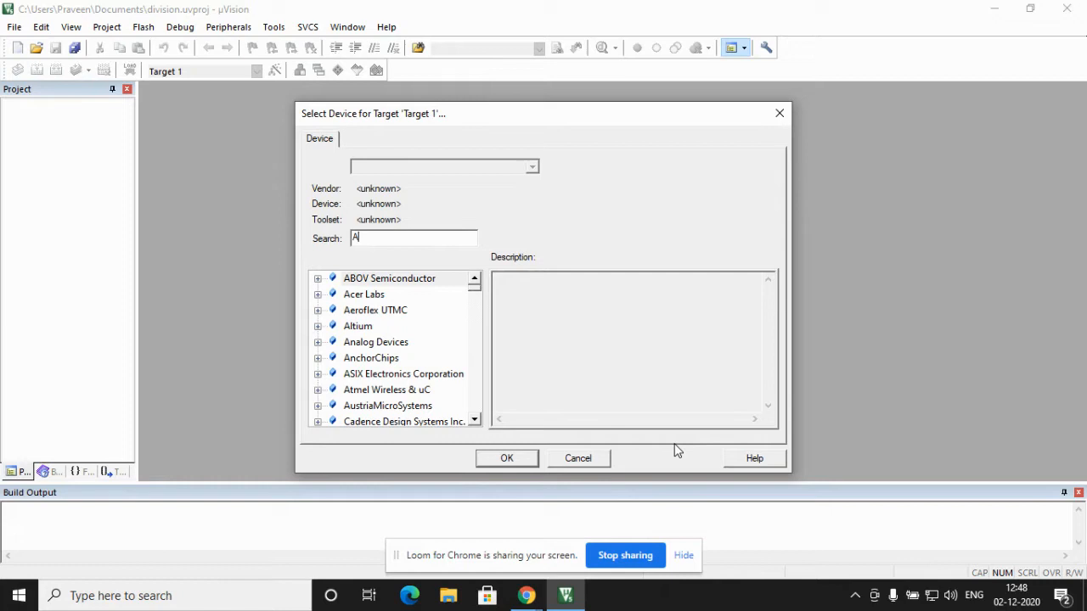
type("T89C51")
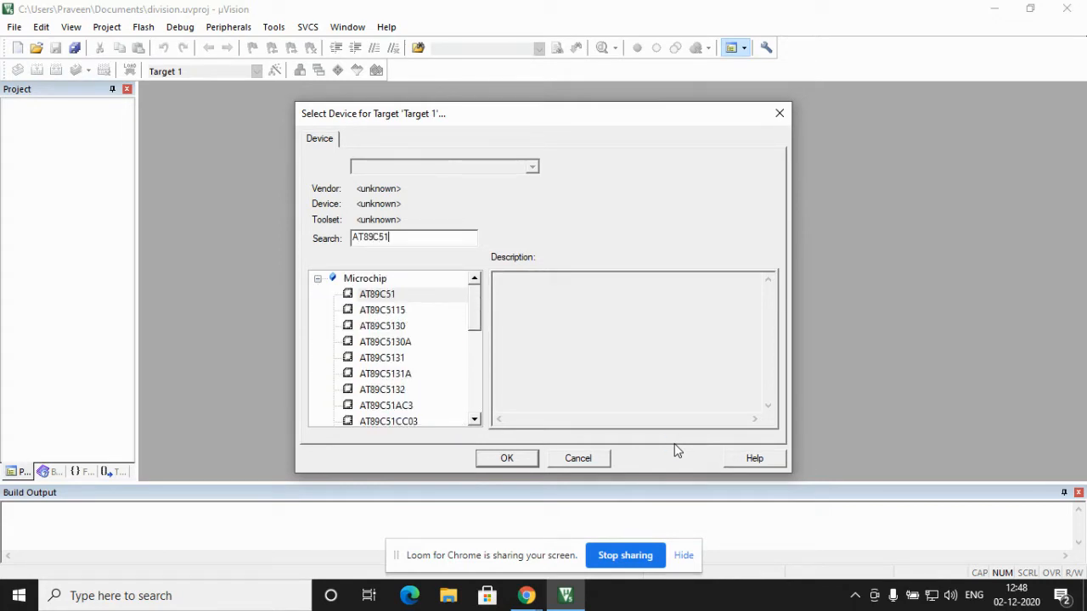
type("Ed2")
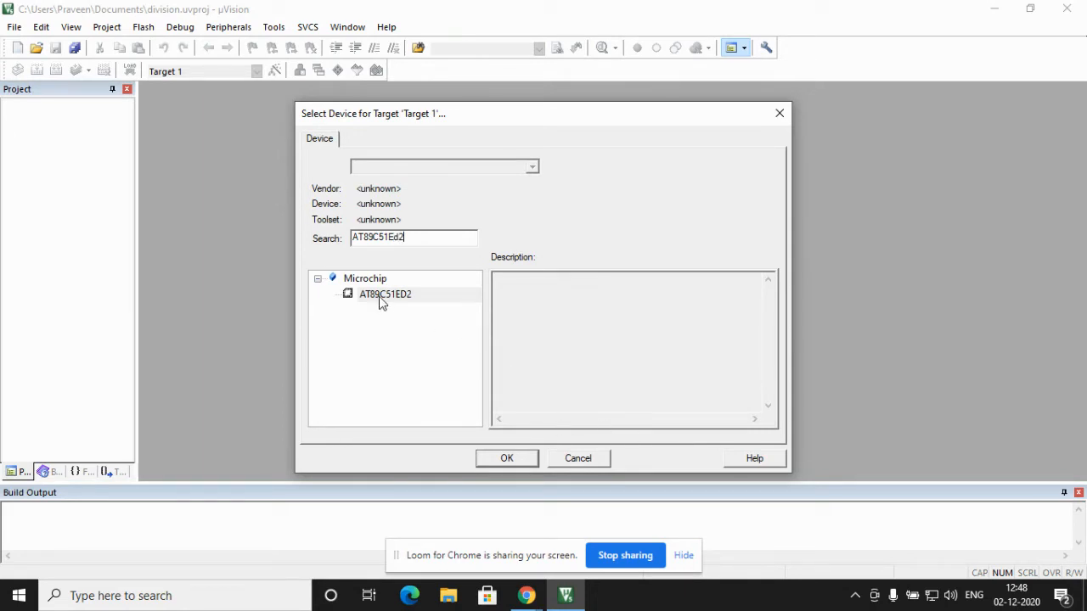
left_click(384, 294)
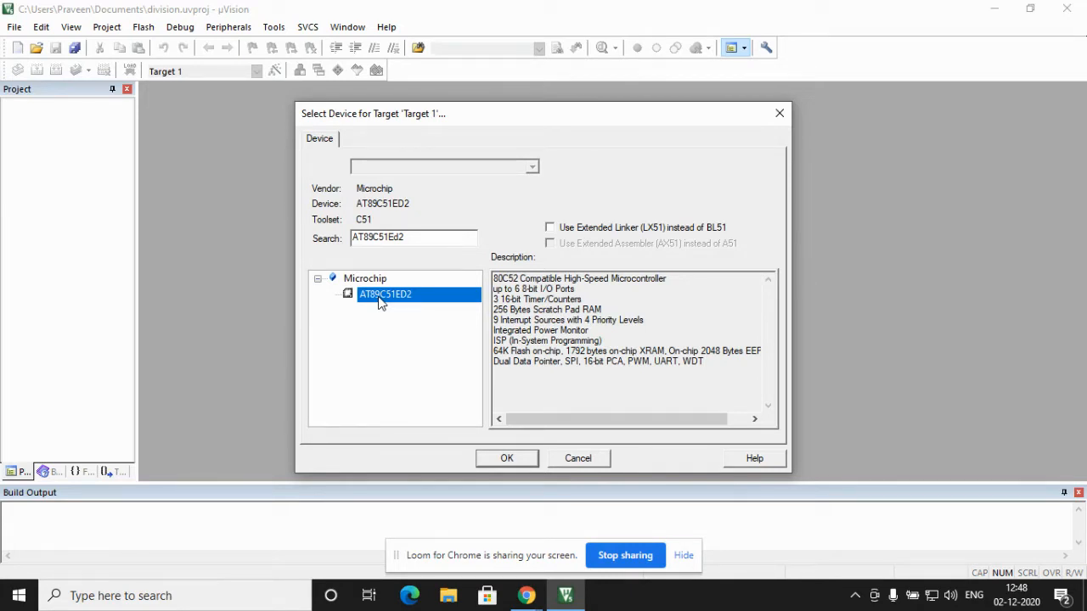
mouse_move(462, 370)
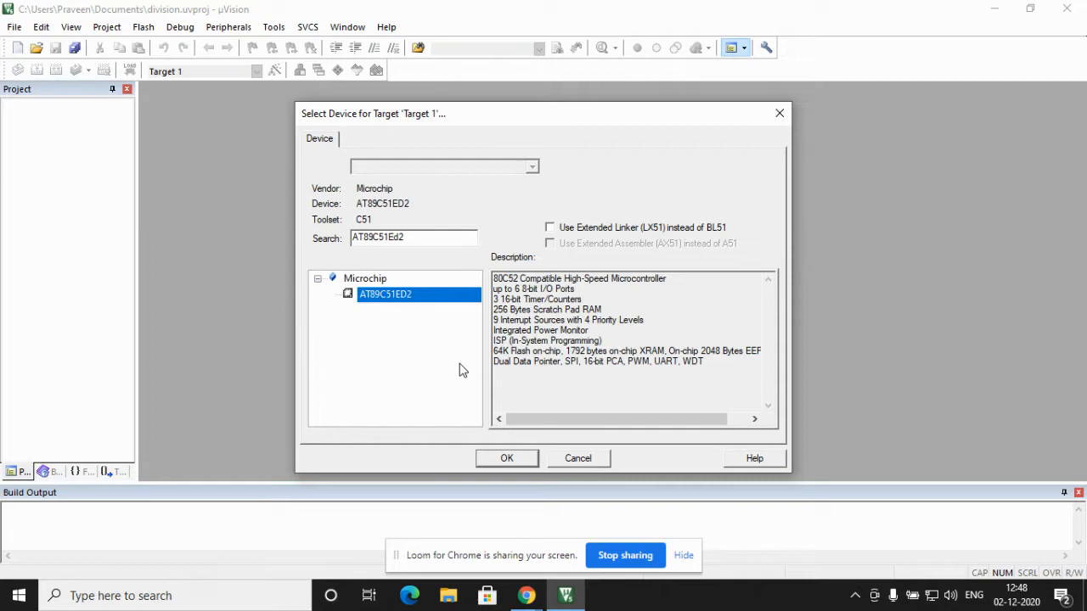
left_click(506, 458)
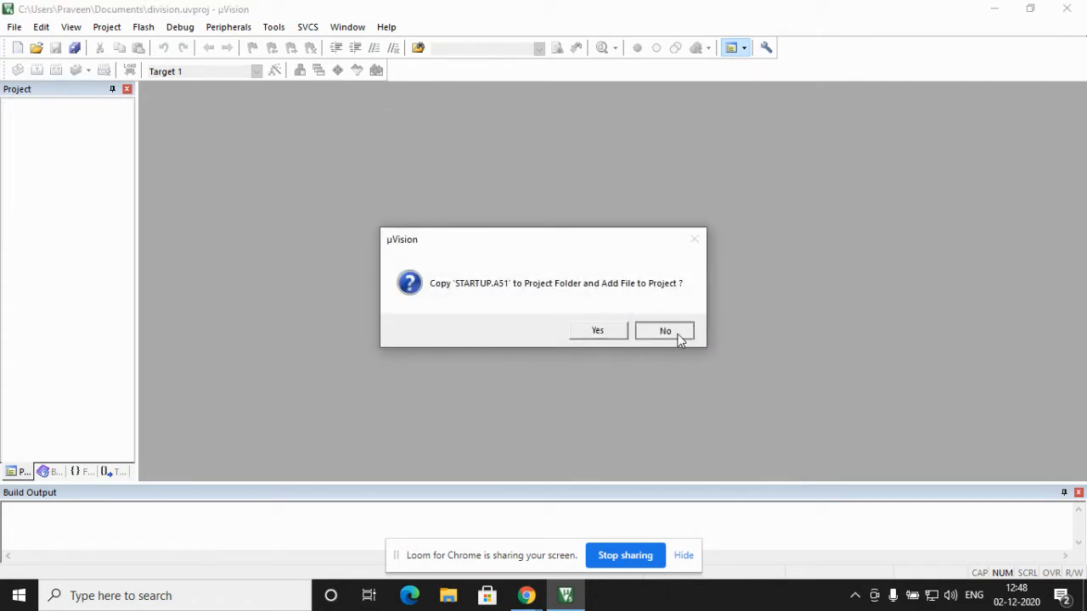
Decline copying STARTUP.A51 so the division project tree shows Target 1.
left_click(665, 330)
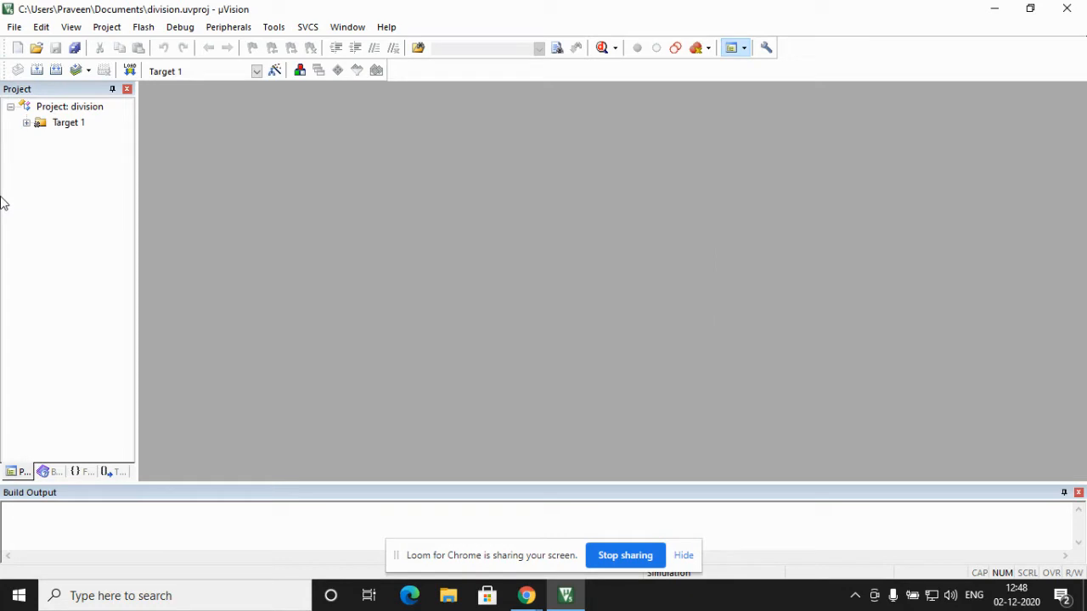
mouse_move(10, 203)
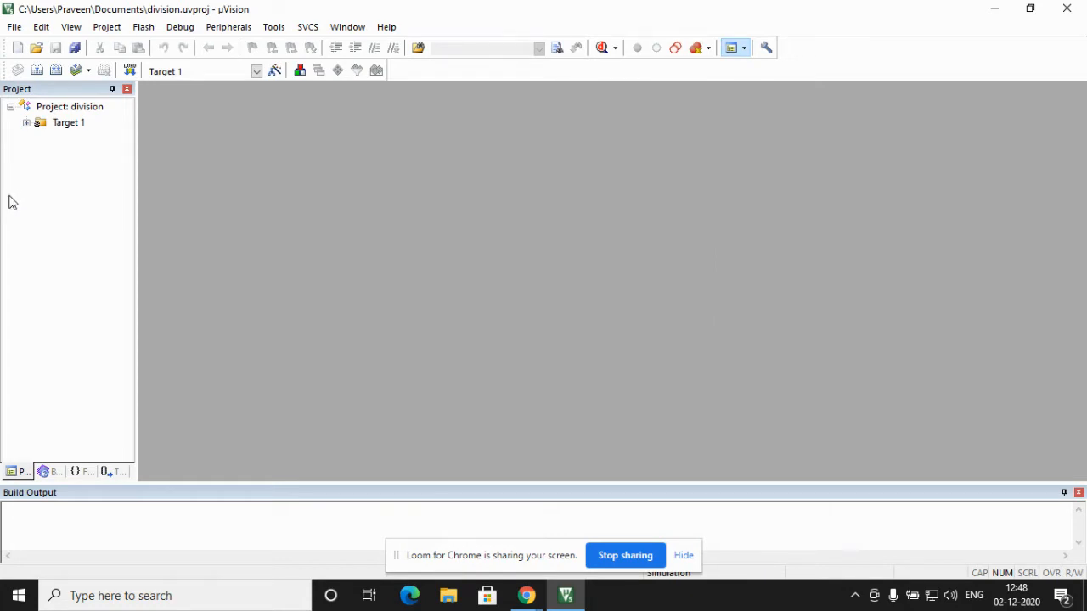
mouse_move(37, 135)
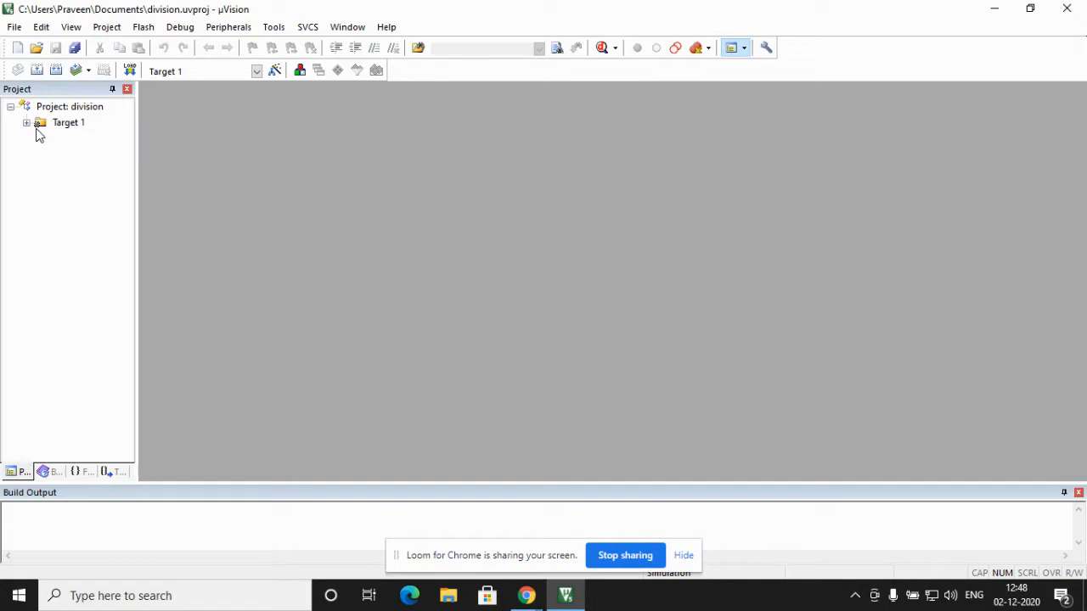
mouse_move(619, 314)
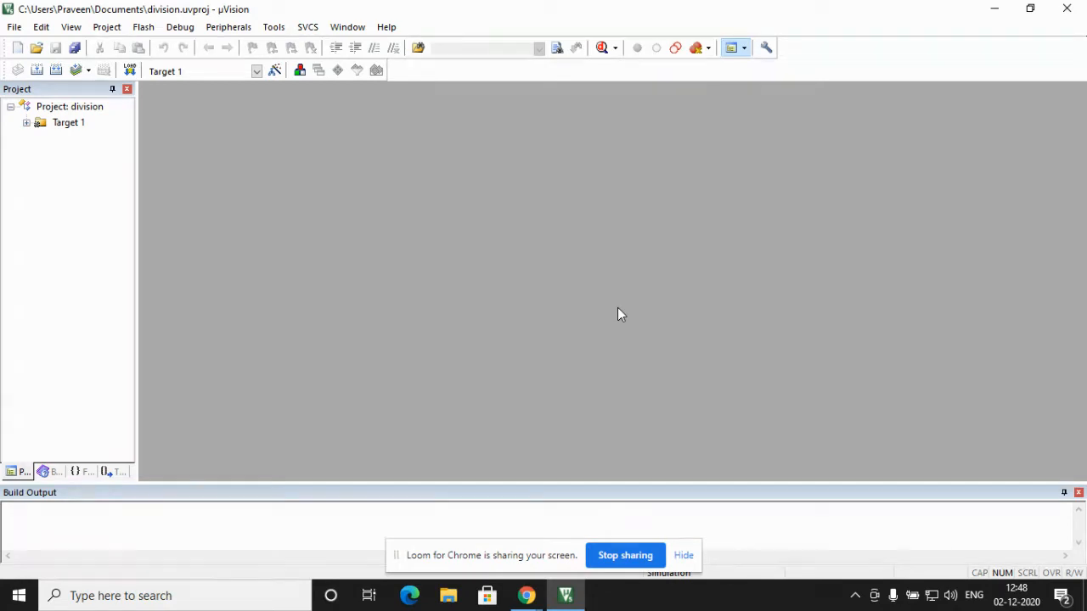
mouse_move(4, 31)
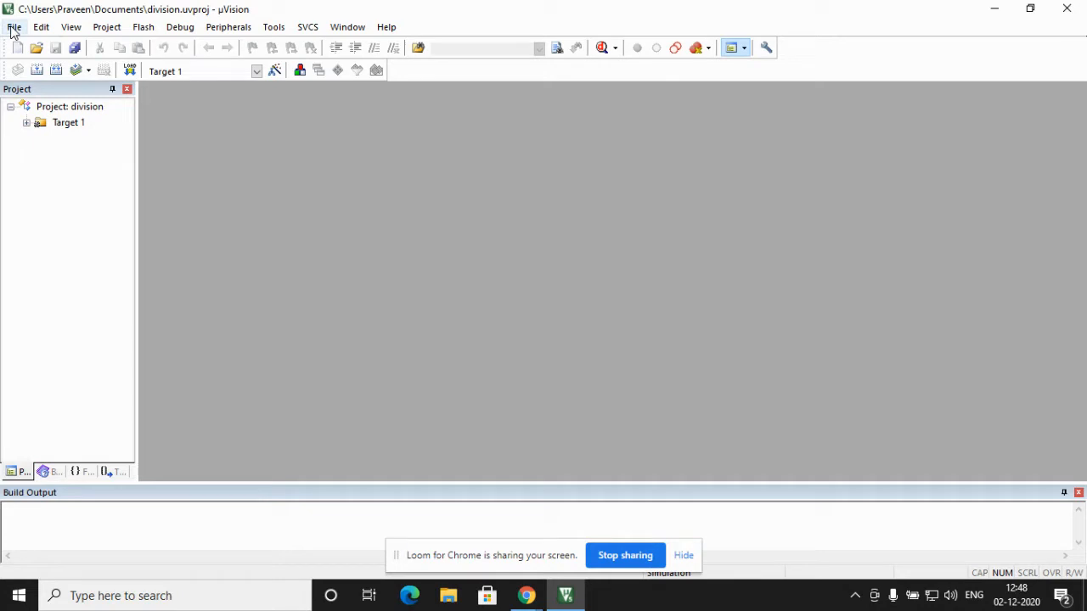
Start a new empty document holding the 8051 division assembly program from ORG 00H to END.
left_click(14, 27)
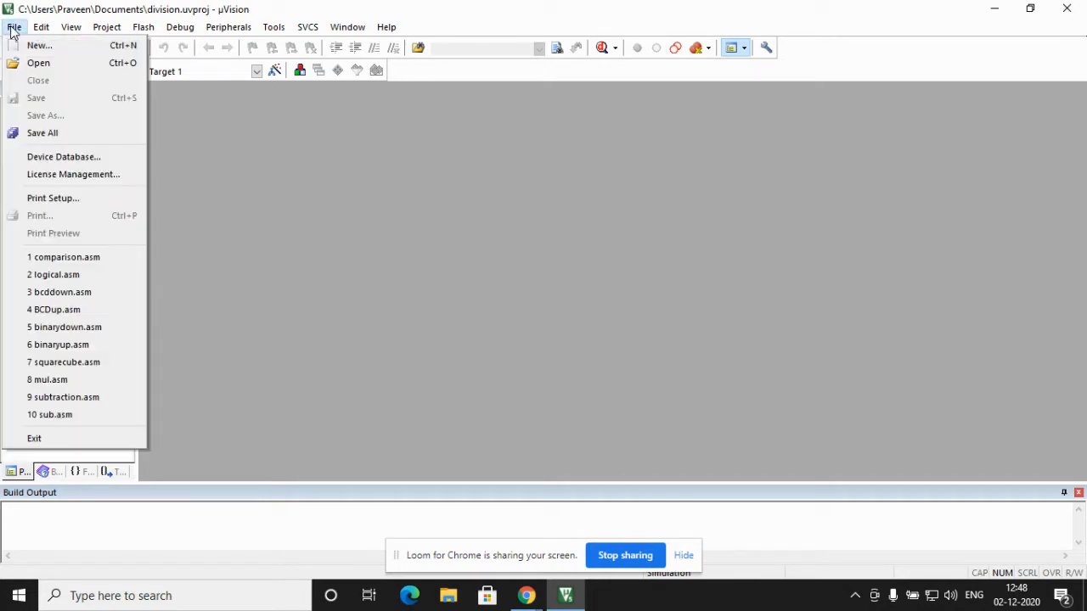
left_click(14, 27)
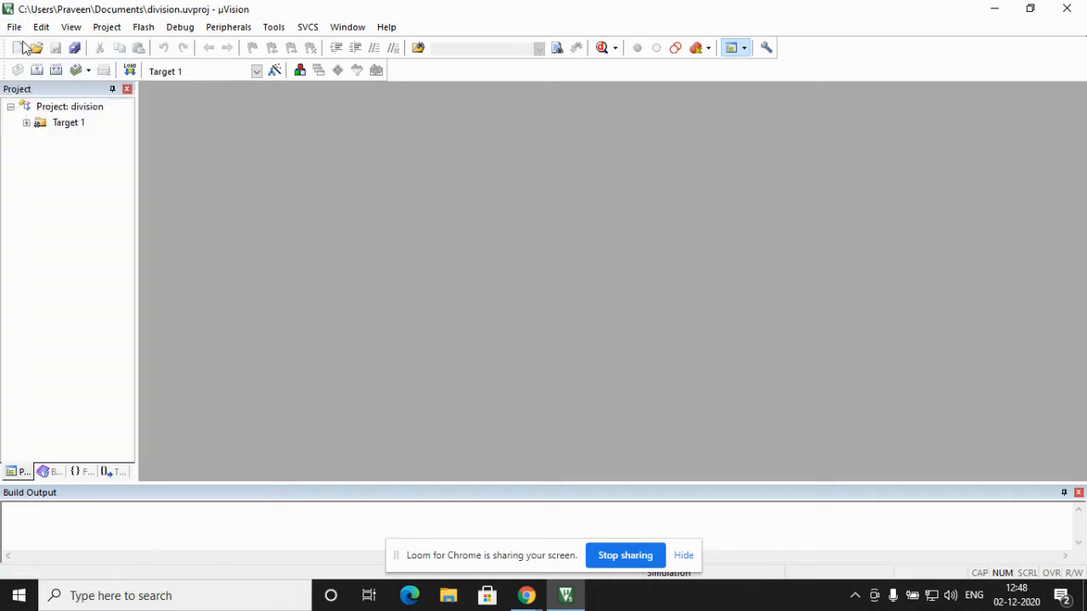
left_click(15, 47)
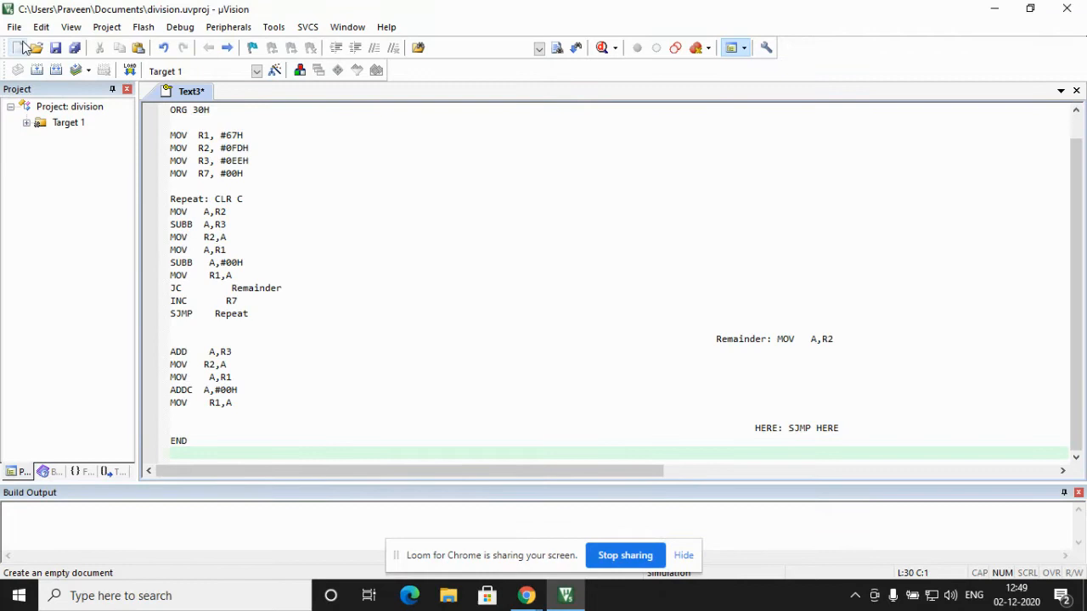
mouse_move(24, 48)
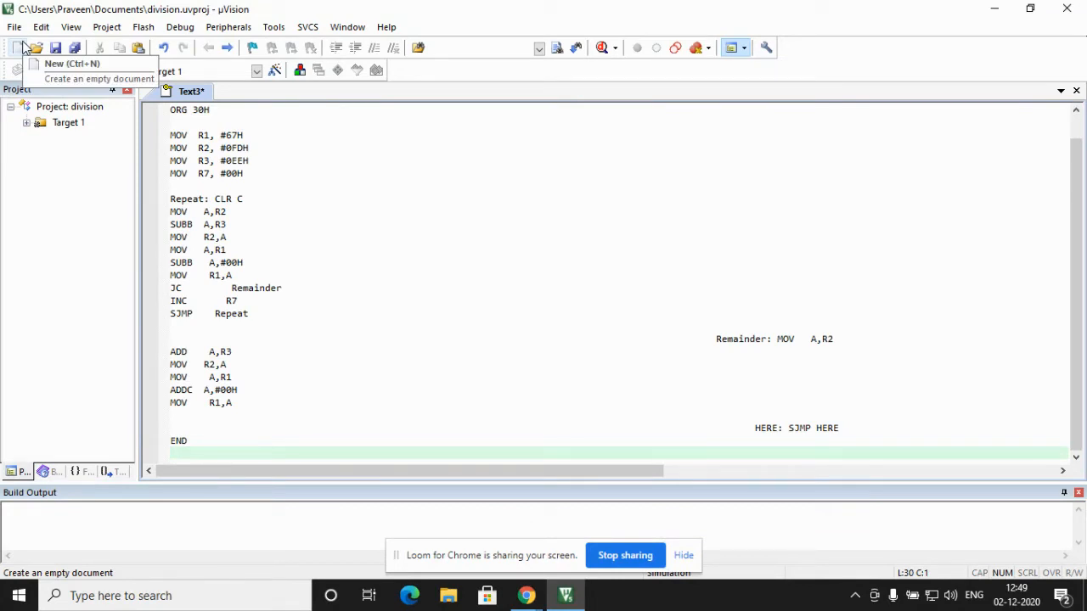
left_click(207, 197)
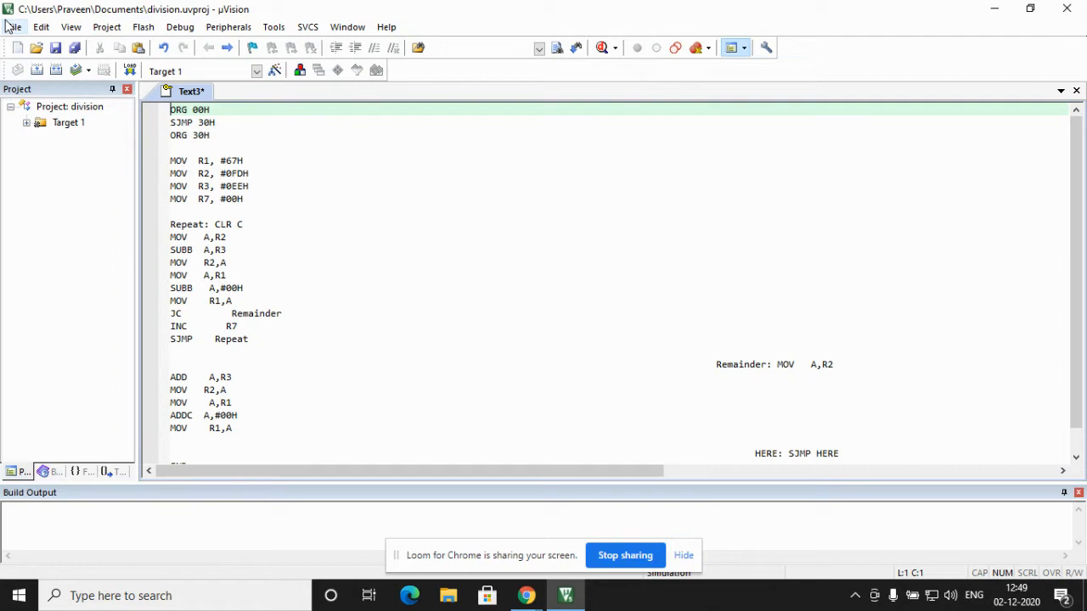
Save the program as division.asm in Documents, gaining assembly syntax colouring.
left_click(13, 27)
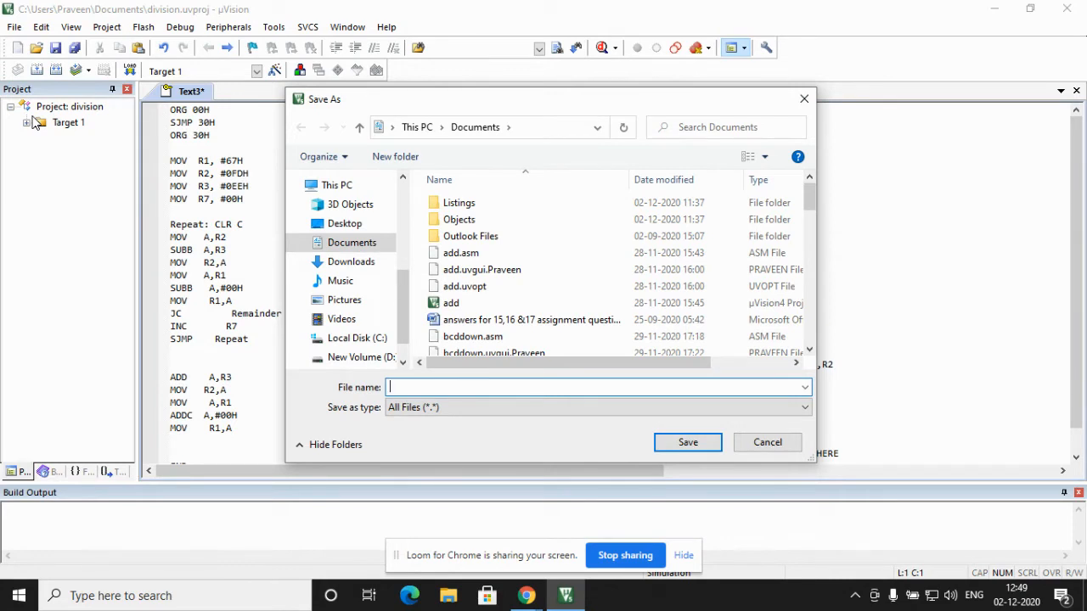
type("division.asm")
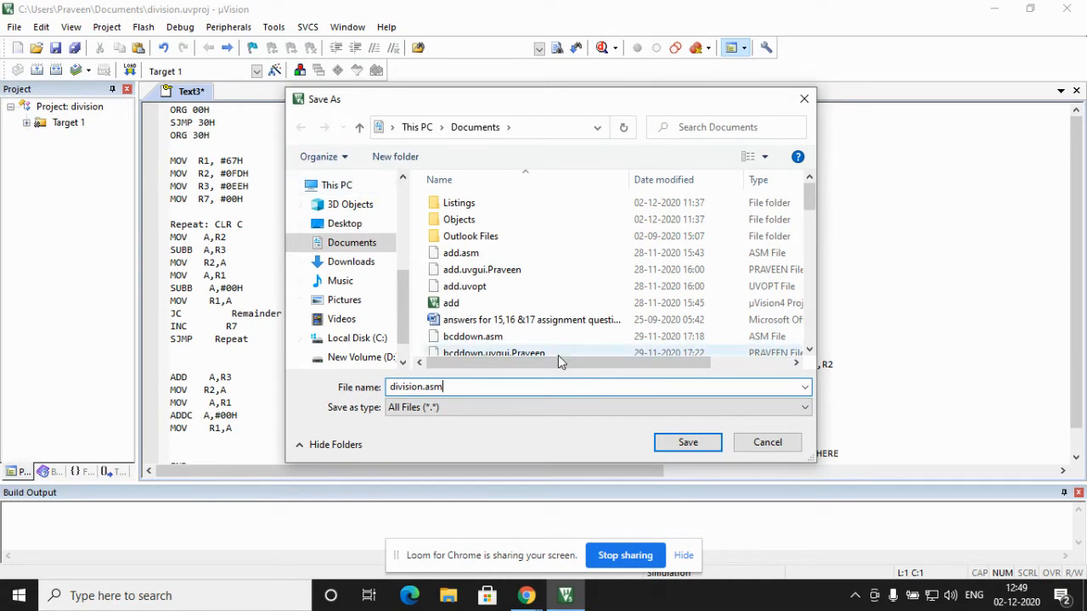
left_click(688, 441)
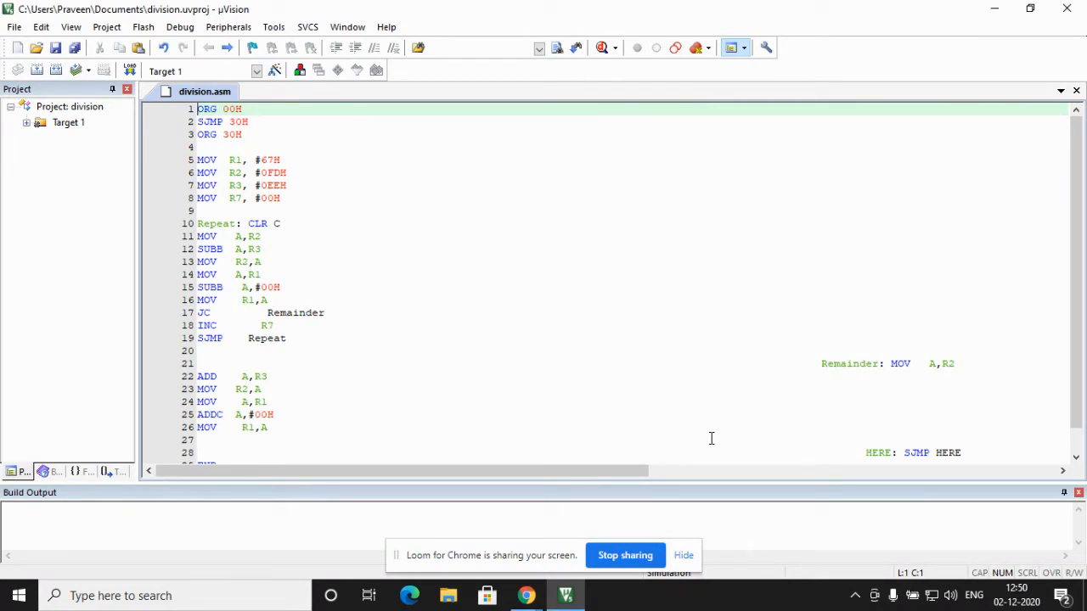
mouse_move(316, 414)
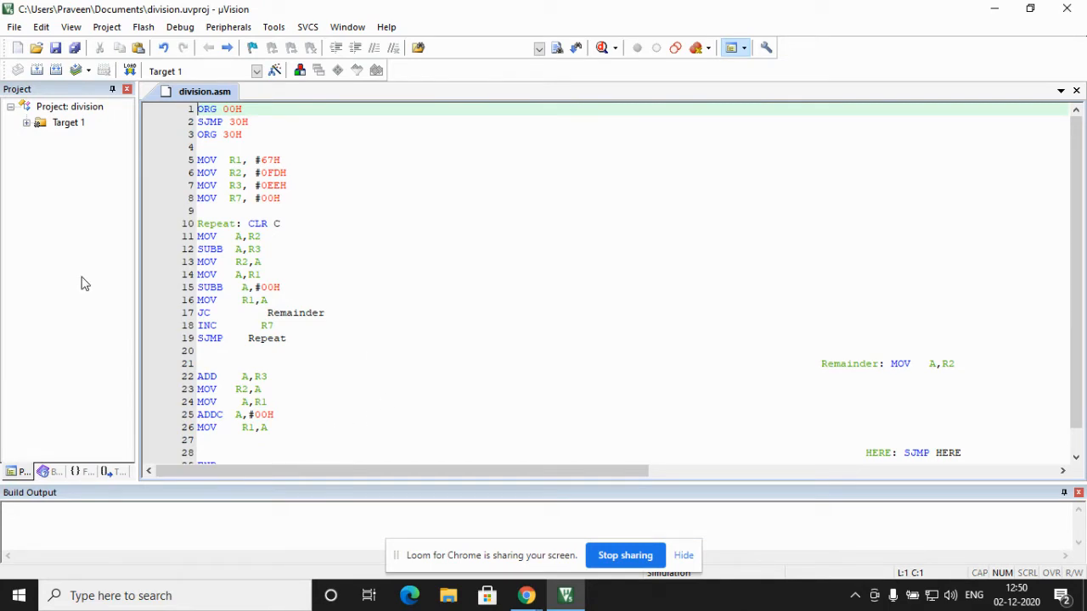
mouse_move(68, 162)
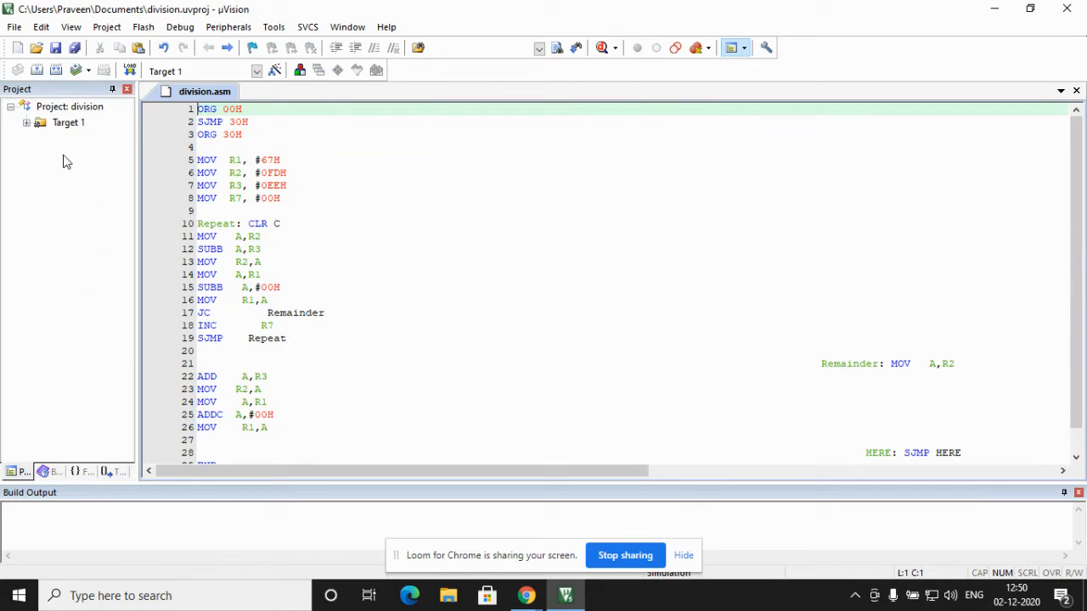
mouse_move(60, 127)
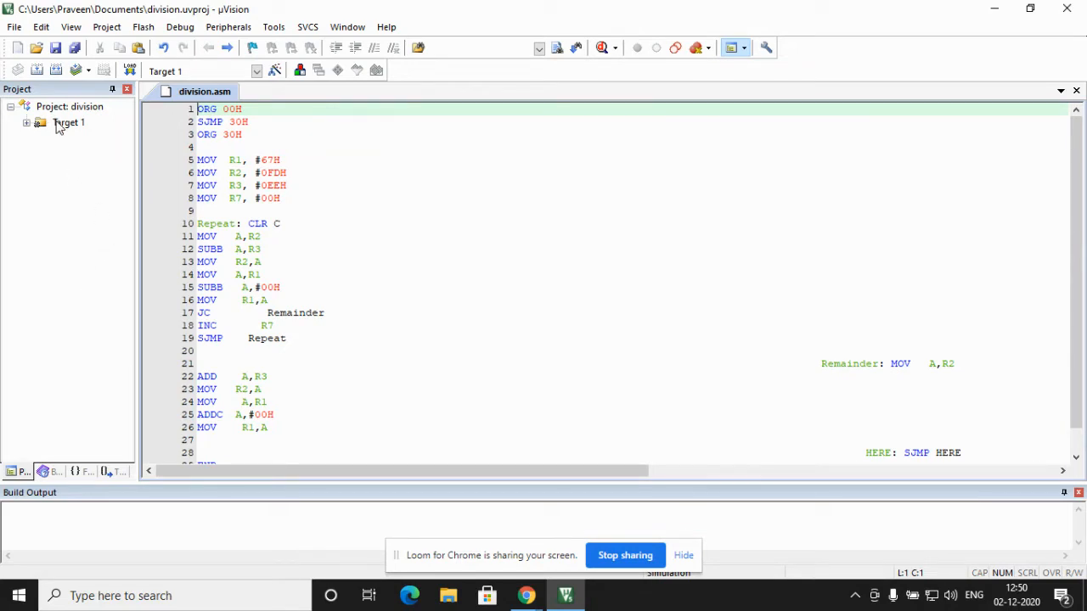
Set Target 1's Xtal crystal frequency to 11.0592 MHz in the target options.
right_click(68, 122)
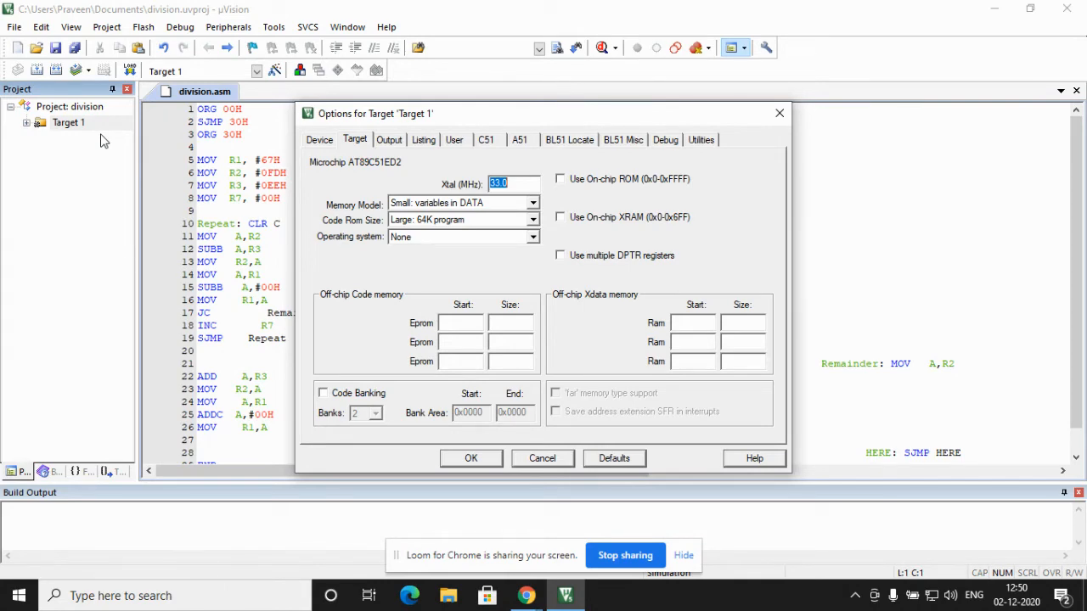
type("11.0")
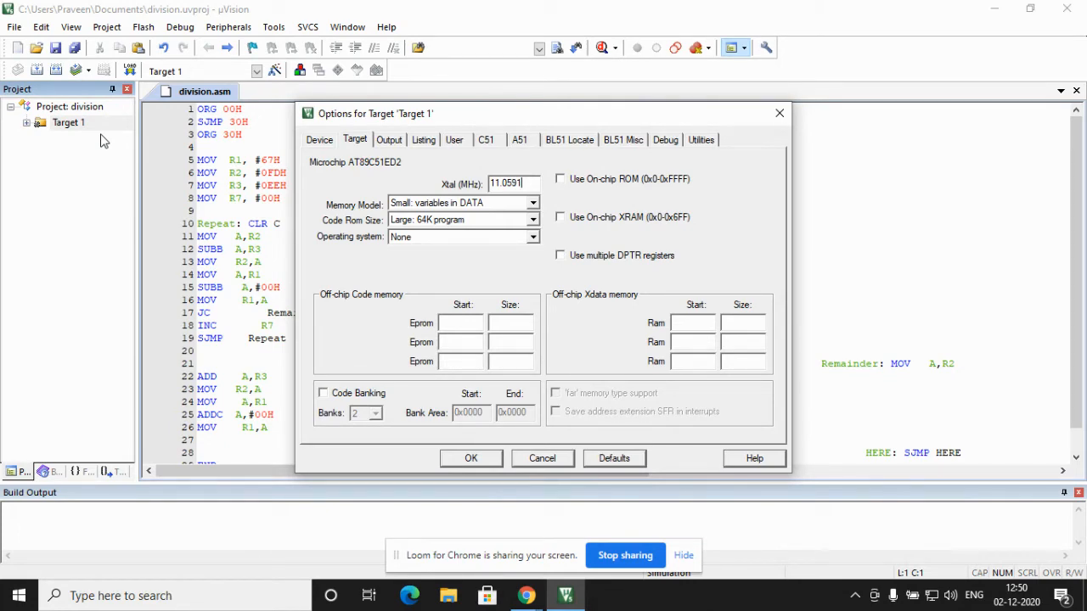
mouse_move(3, 196)
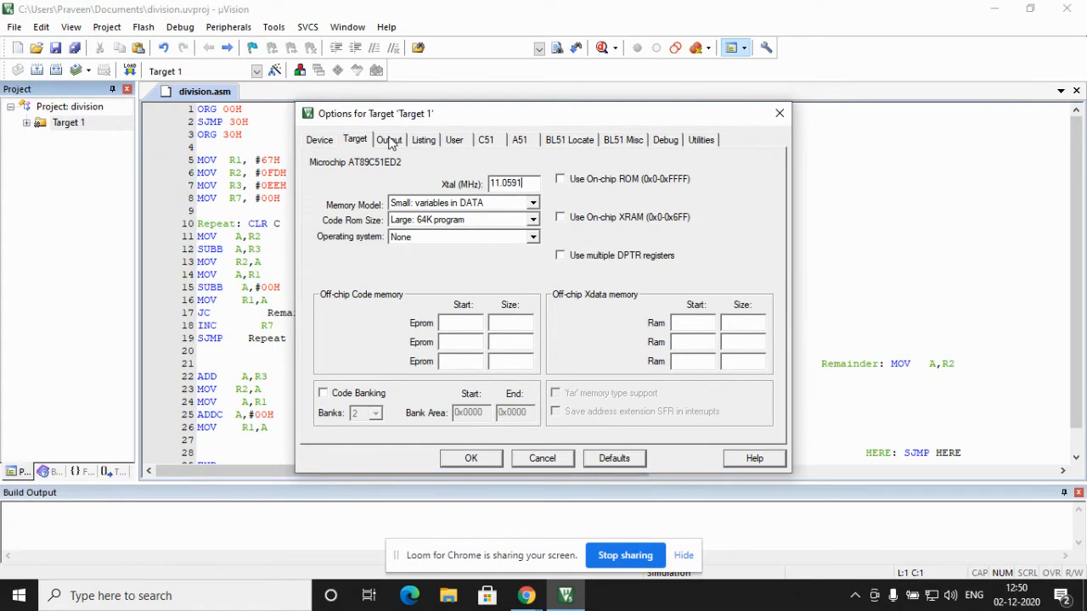
Enable Create HEX File in the Output settings and confirm the target options.
left_click(389, 139)
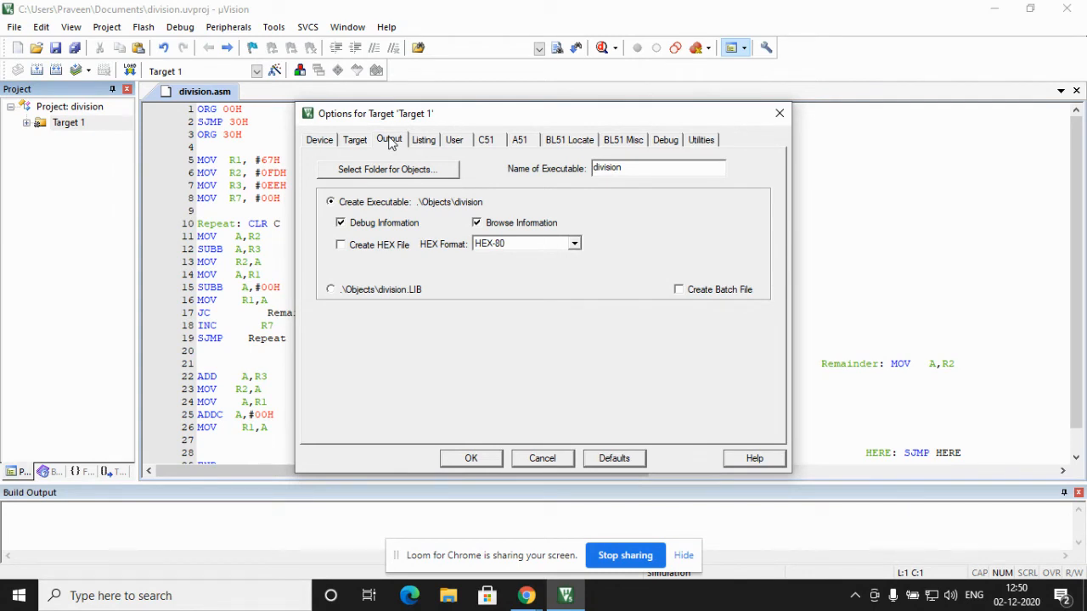
mouse_move(347, 256)
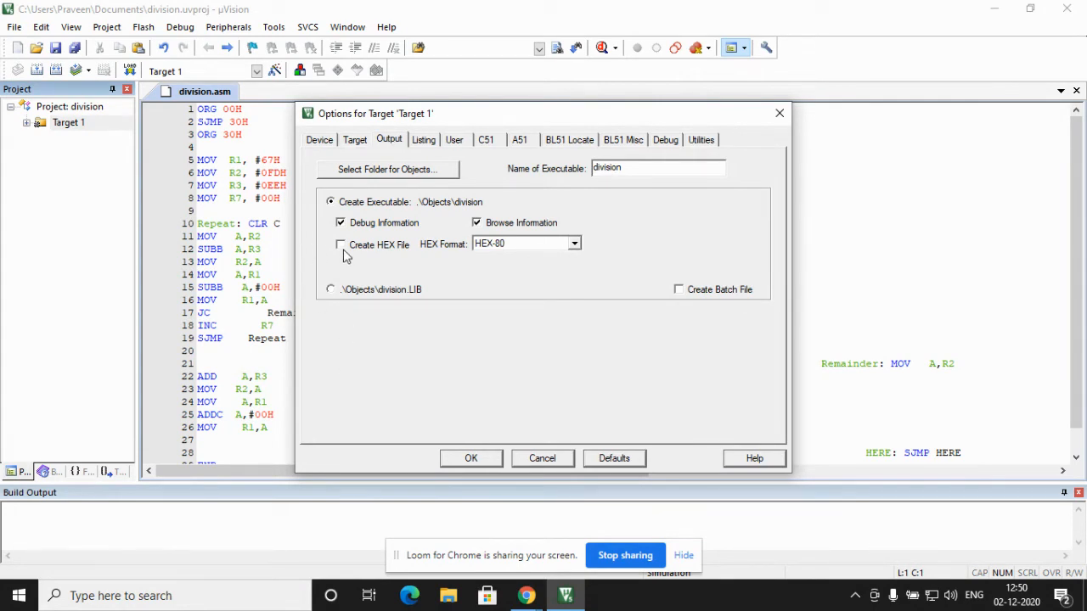
left_click(340, 244)
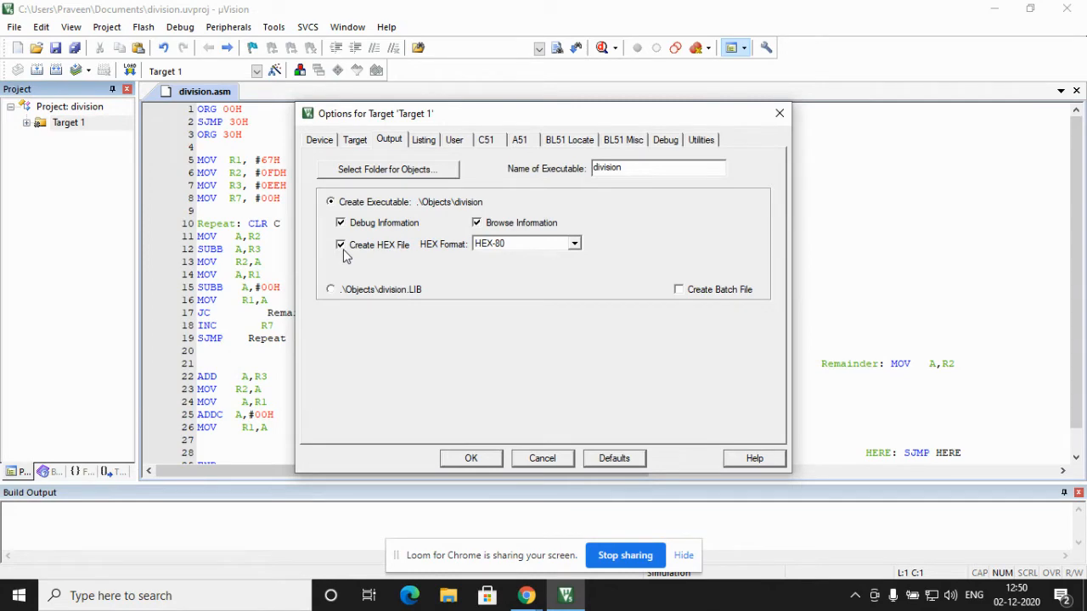
left_click(470, 459)
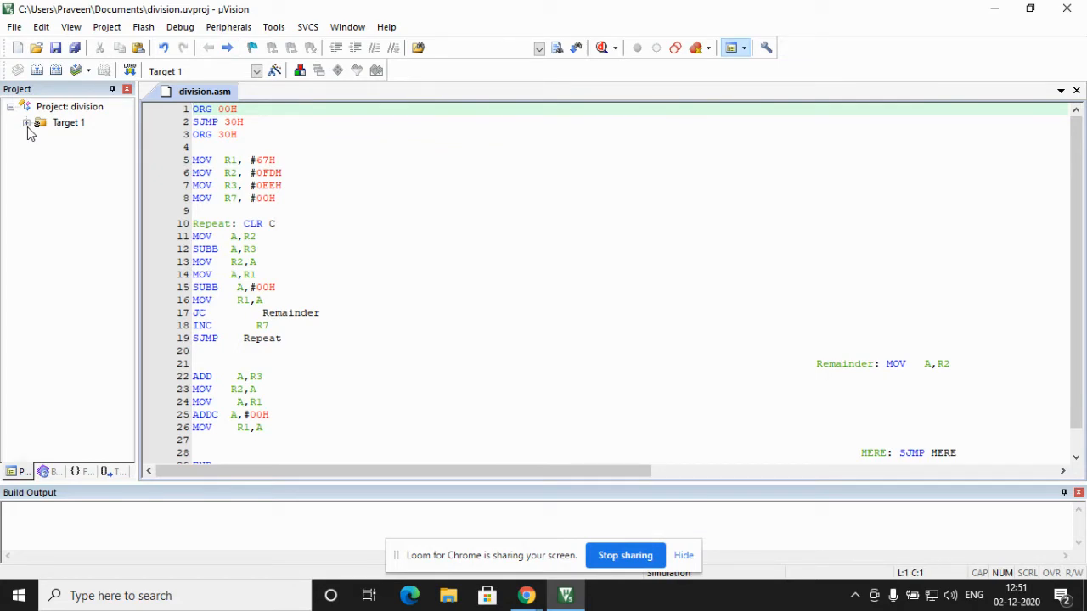
Add the existing file division.asm to Source Group 1 under Target 1.
left_click(27, 122)
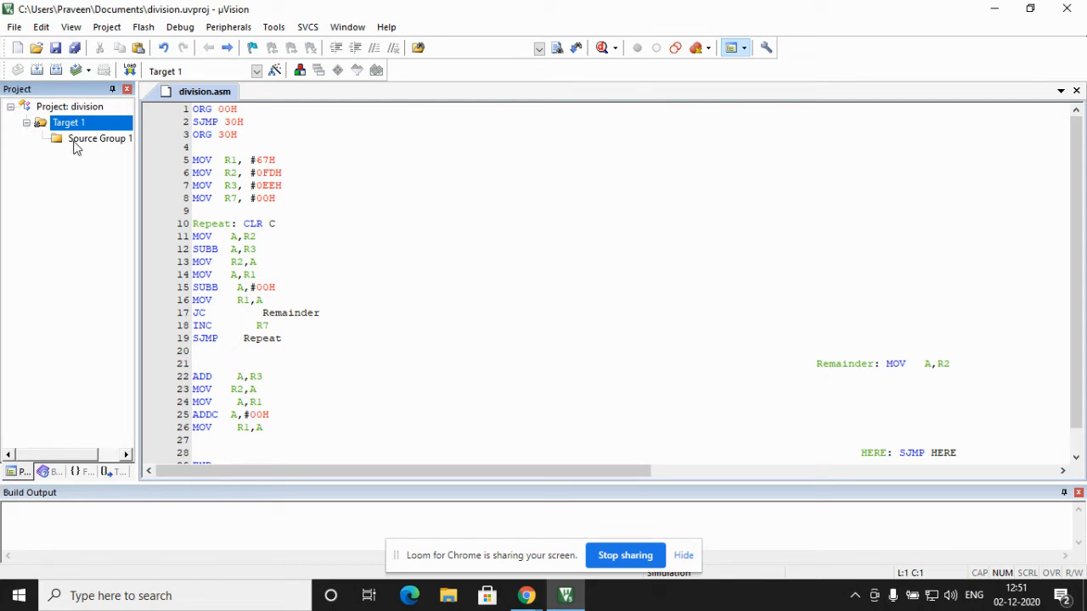
right_click(100, 140)
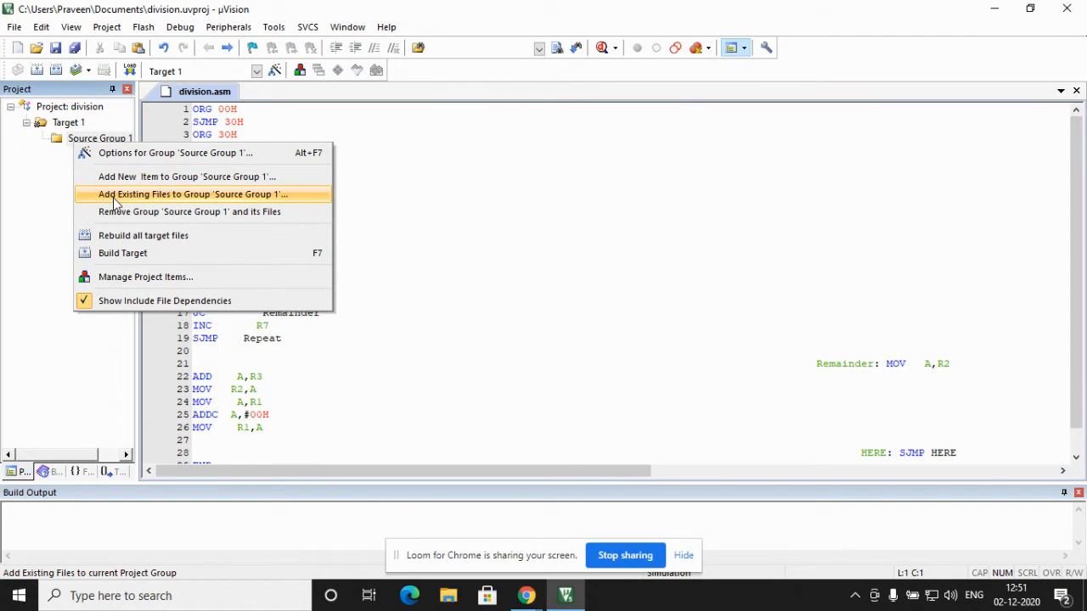
left_click(191, 194)
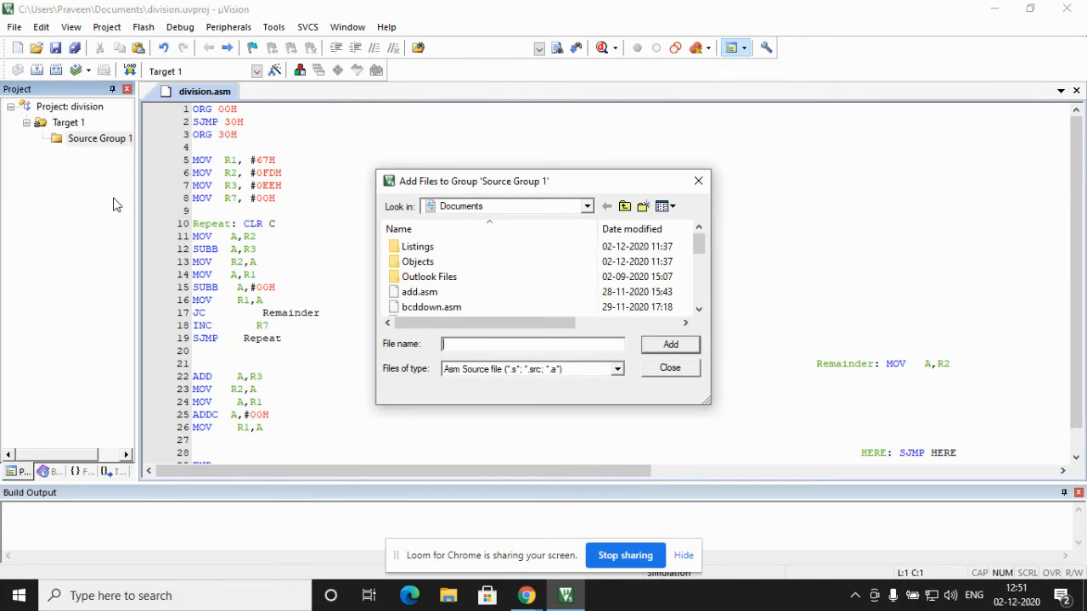
type("divi")
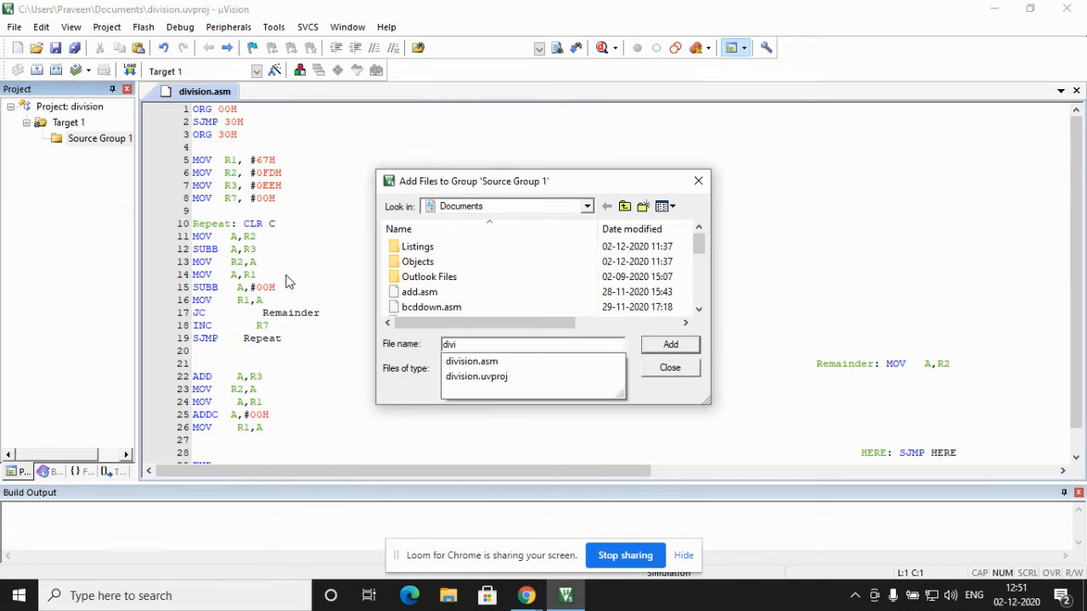
left_click(533, 367)
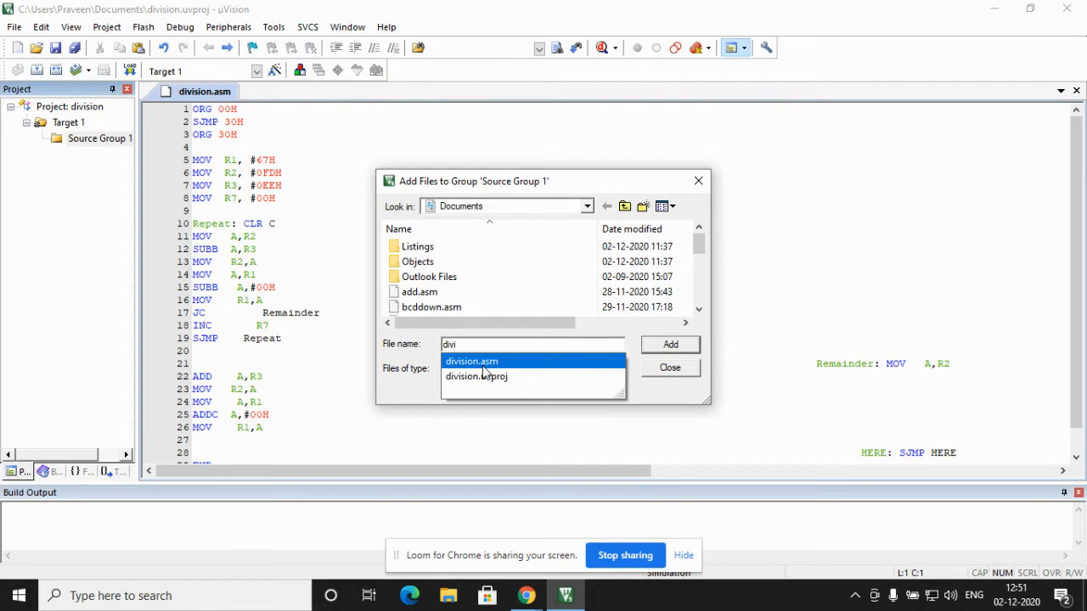
left_click(472, 360)
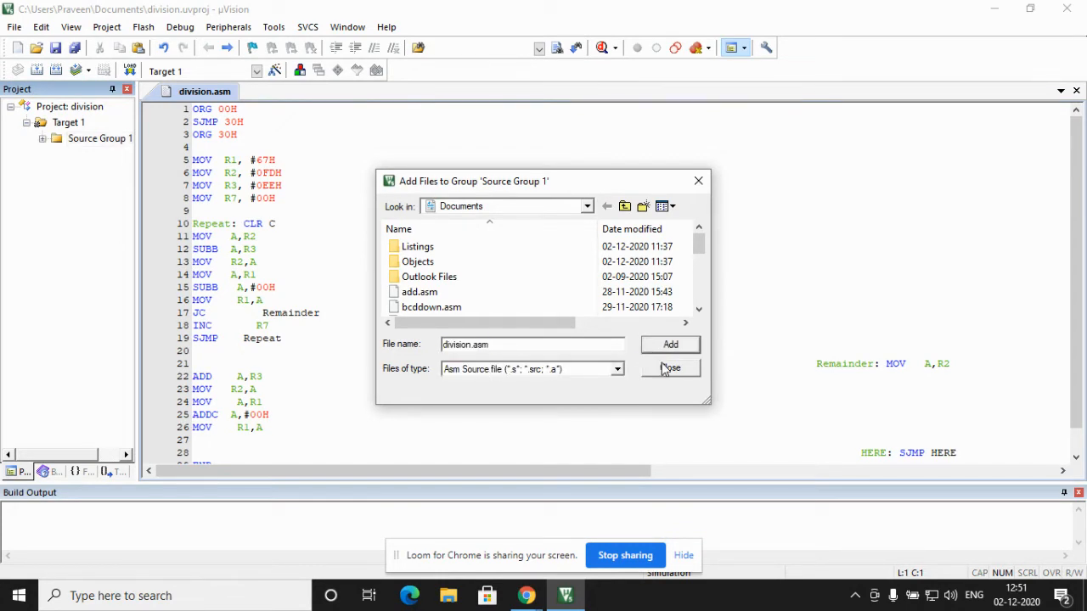
left_click(669, 367)
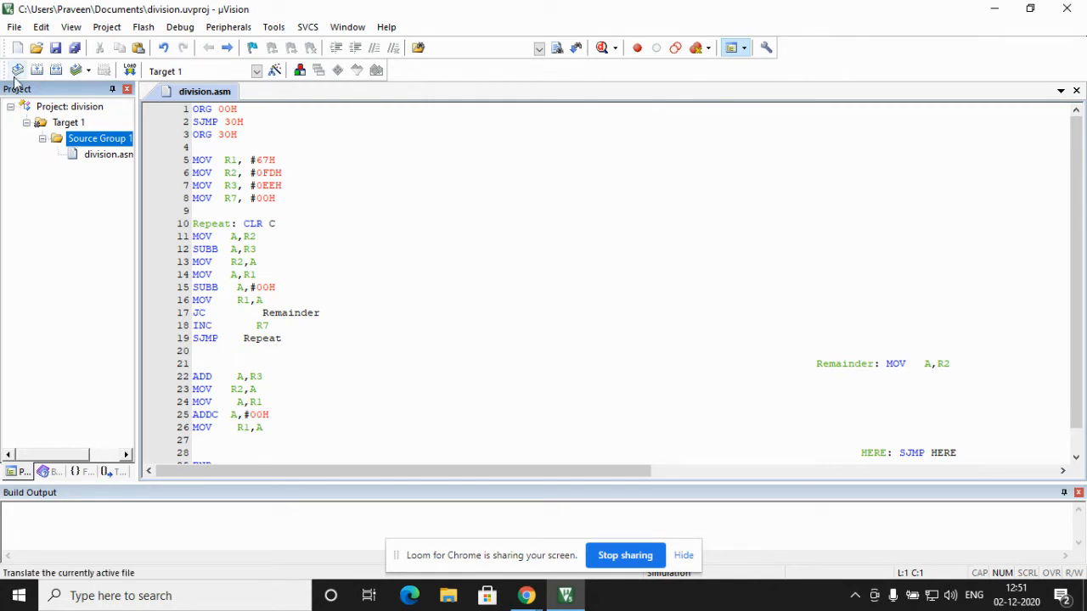
mouse_move(17, 71)
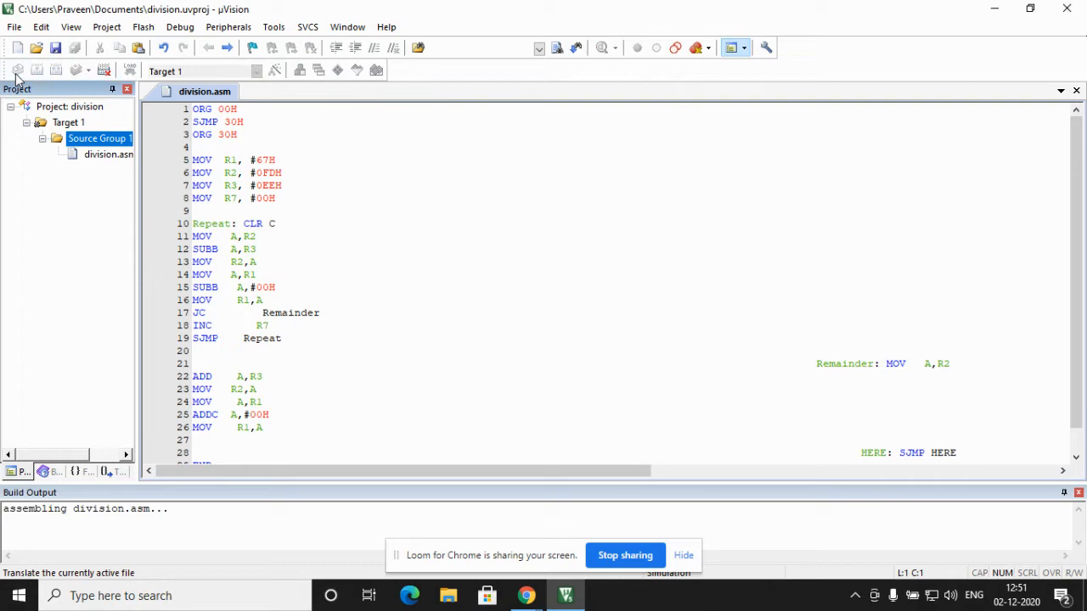
Assemble division.asm with Translate, getting 0 errors and 0 warnings.
left_click(130, 70)
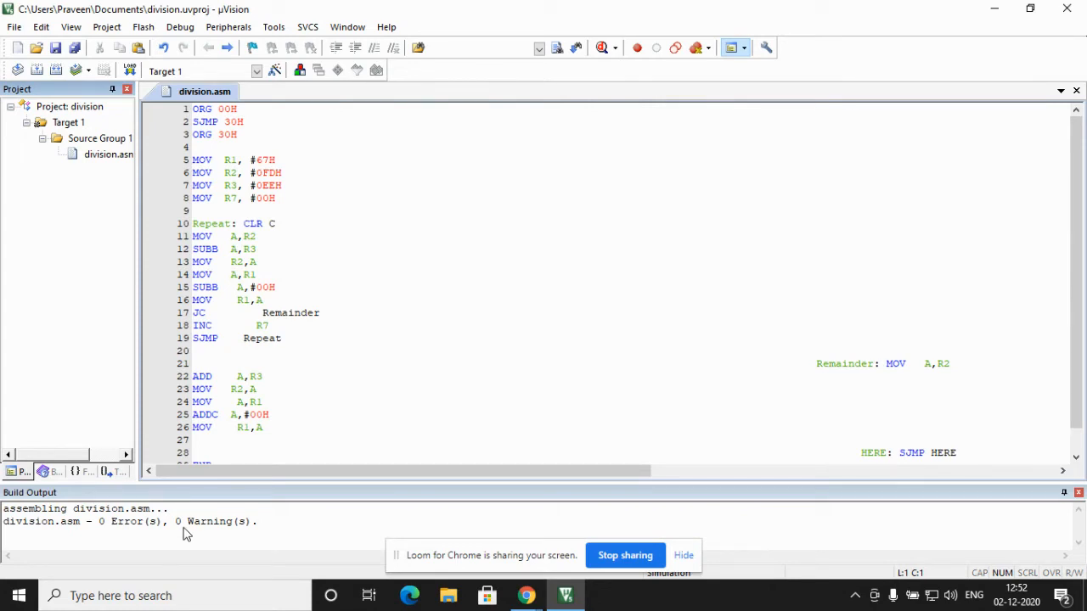
mouse_move(145, 530)
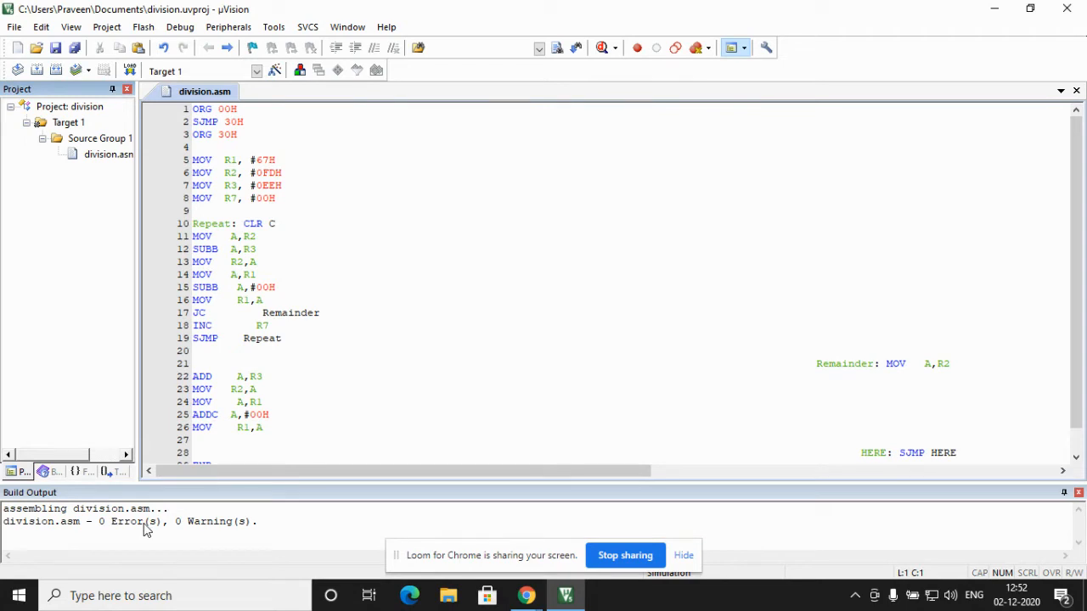
mouse_move(200, 529)
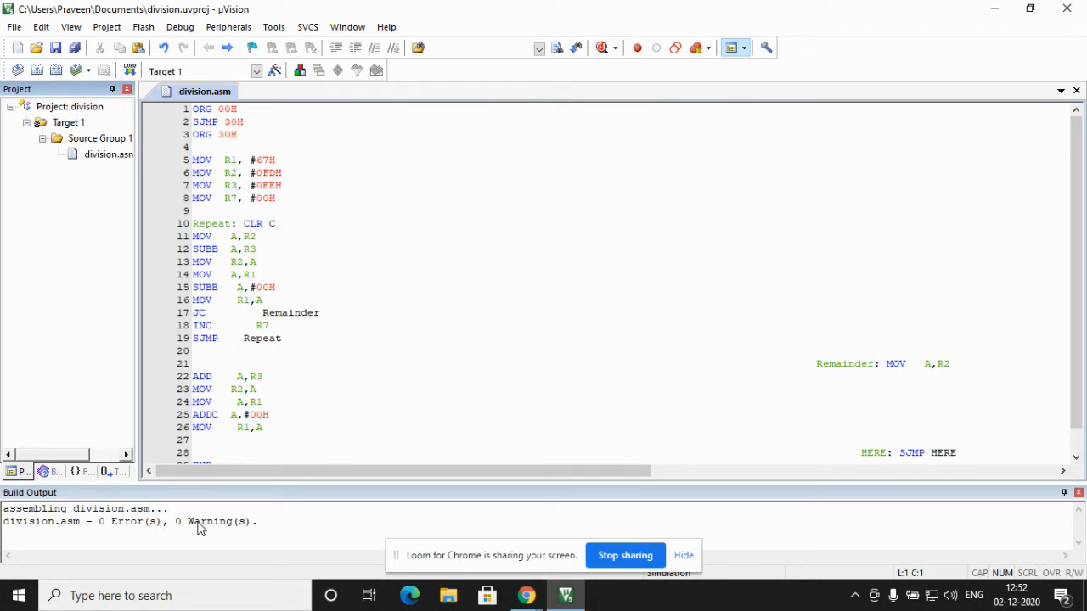
mouse_move(38, 71)
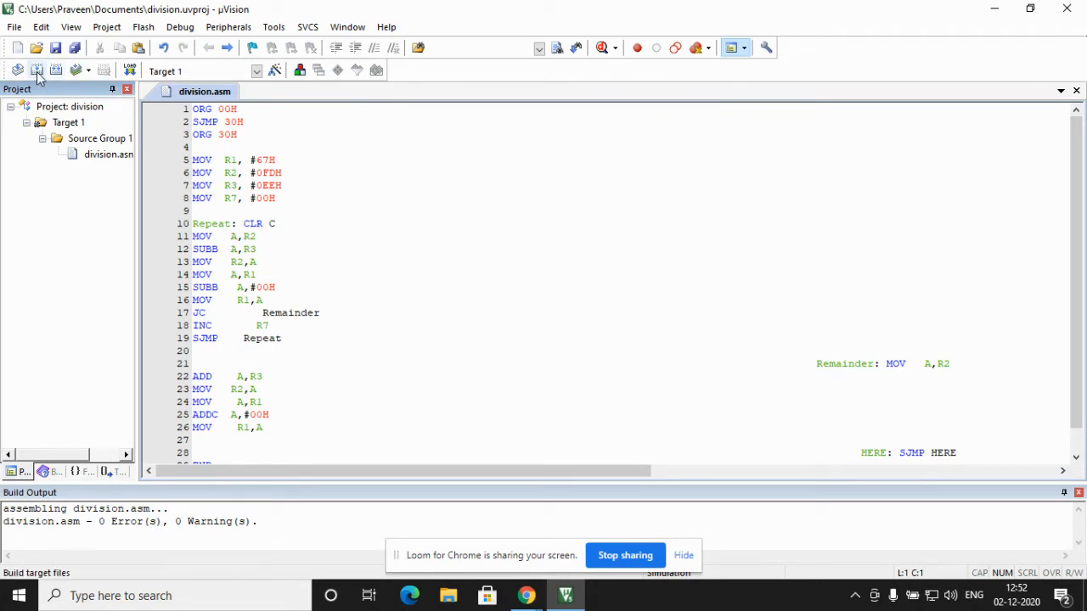
mouse_move(37, 72)
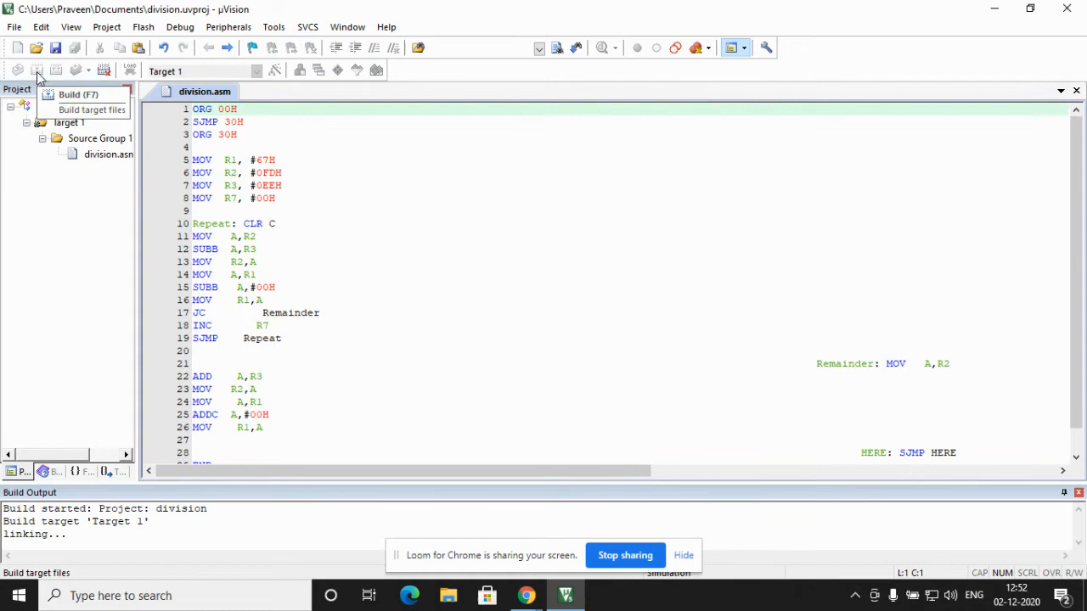
Build the division target, creating the hex file with 0 errors and 0 warnings.
left_click(78, 95)
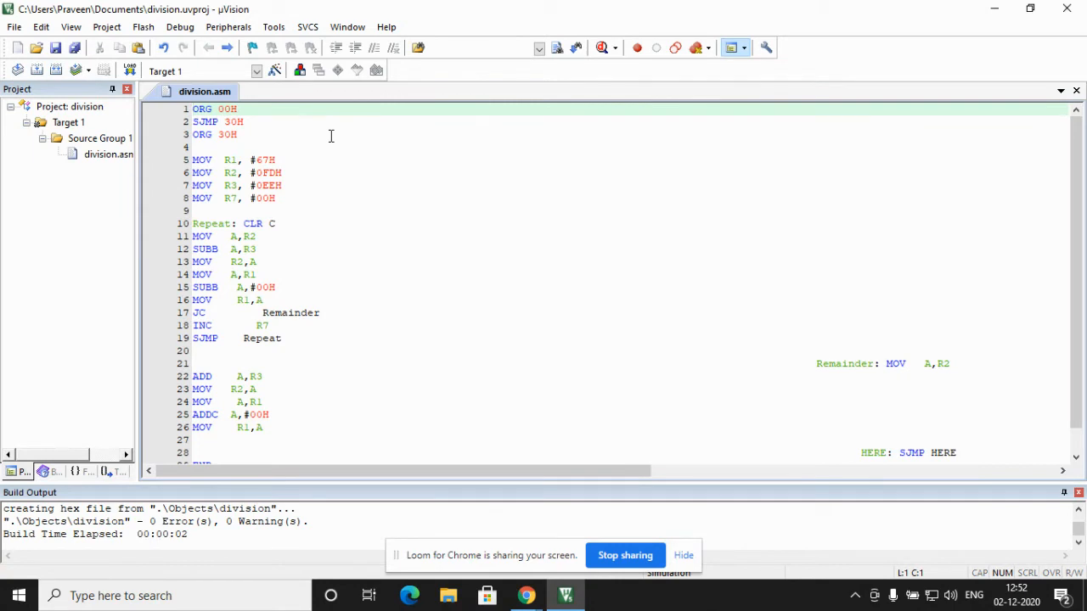
mouse_move(180, 27)
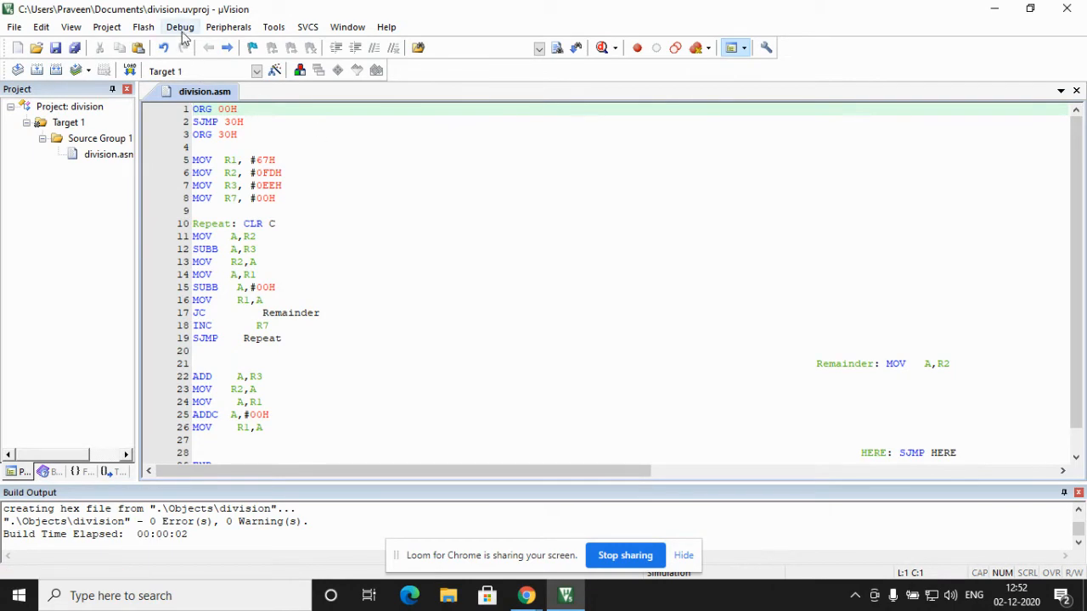
Start the division debug session via Debug > Start/Stop and accept the evaluation notice.
left_click(180, 27)
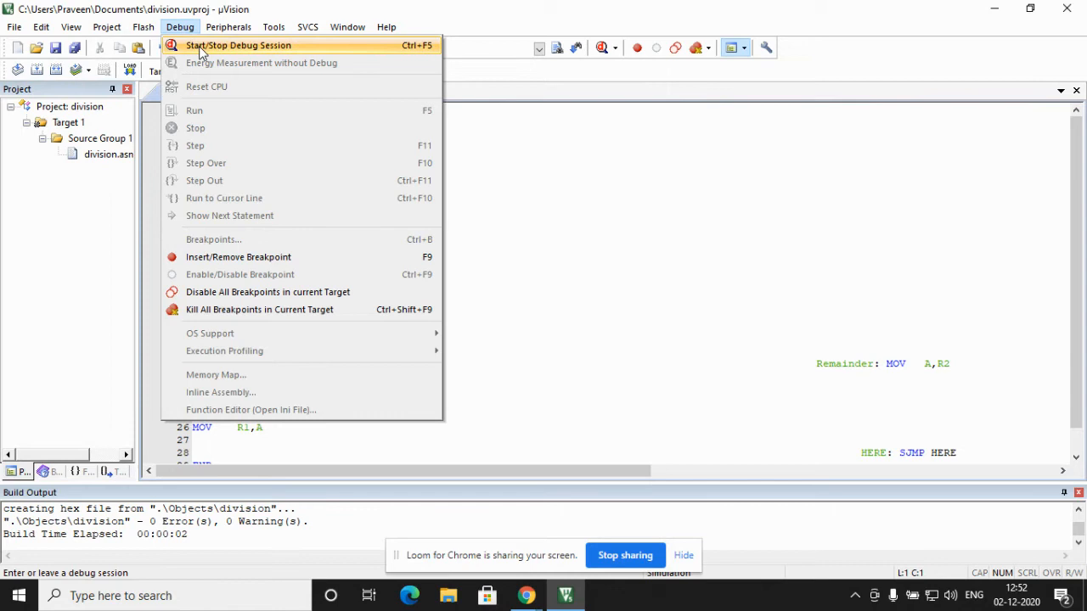
left_click(238, 44)
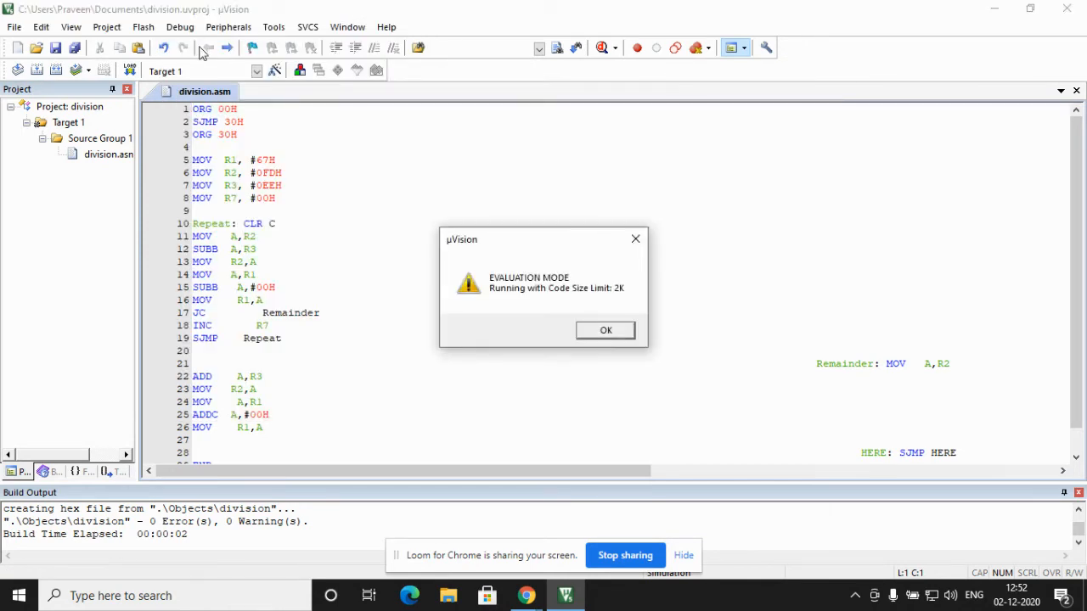
left_click(605, 330)
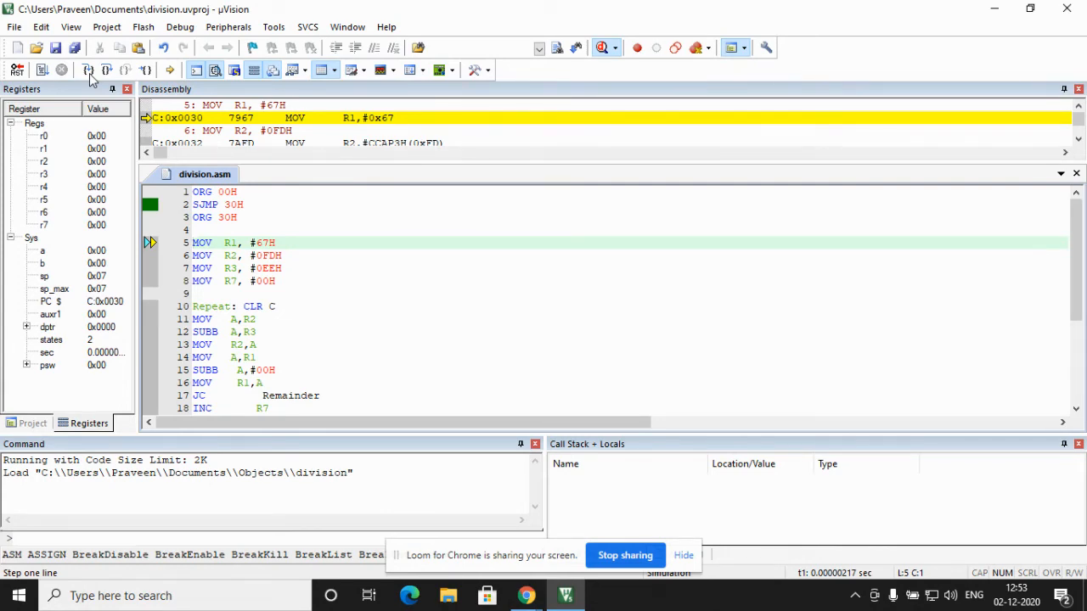
Single-step the initialisation so R1=67H, R2=FDH, R3=EEH, R7=00H, reaching MOV A,R2.
left_click(105, 72)
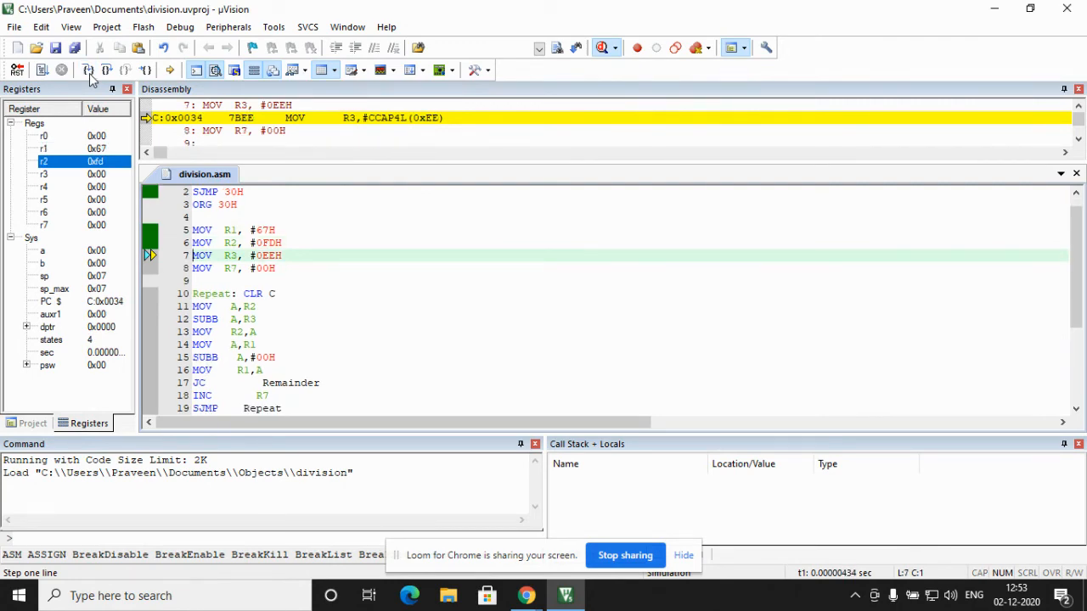
left_click(85, 71)
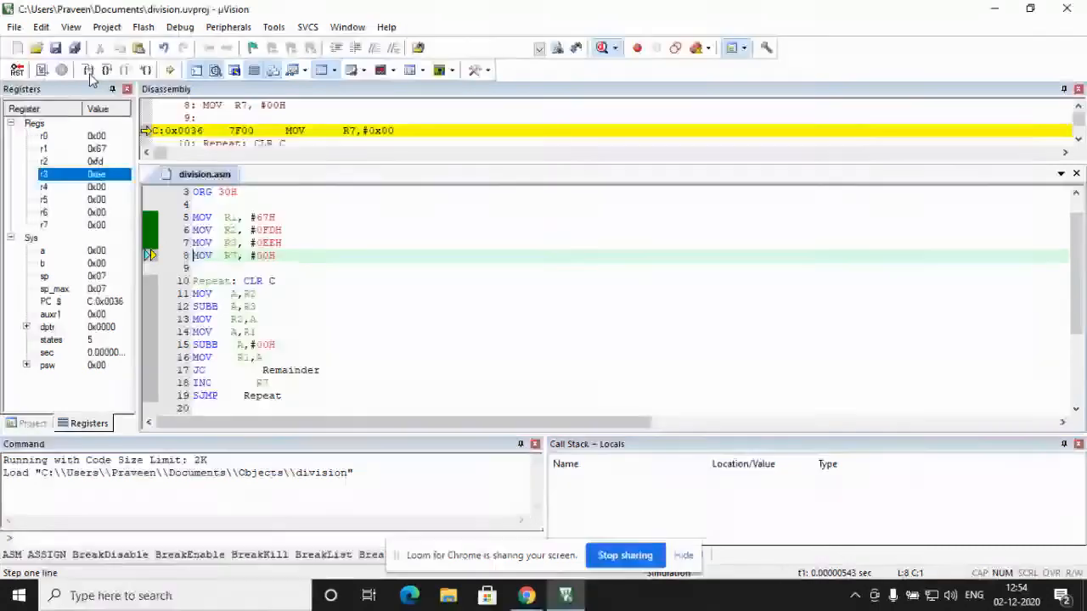
left_click(105, 71)
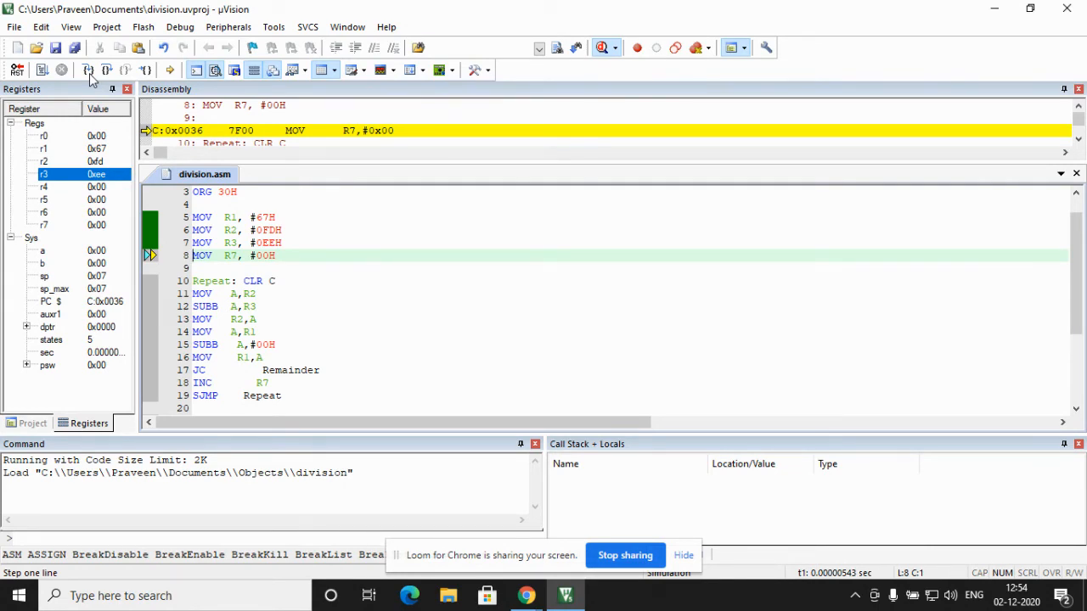
left_click(85, 72)
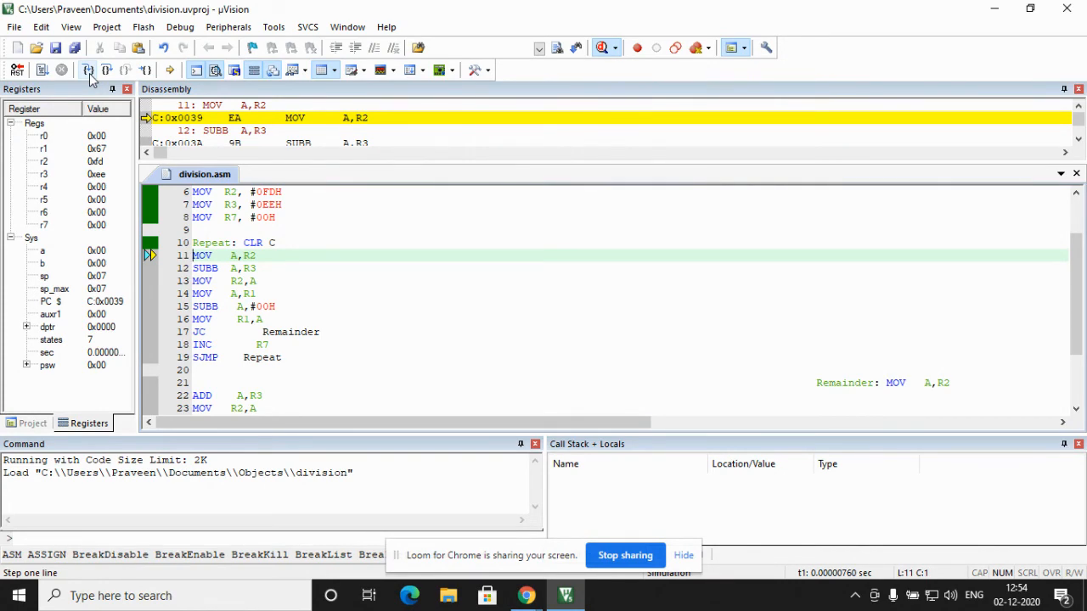
Single-step the first Repeat-loop pass, with A=67H and jump not taken, reaching INC R7.
left_click(106, 71)
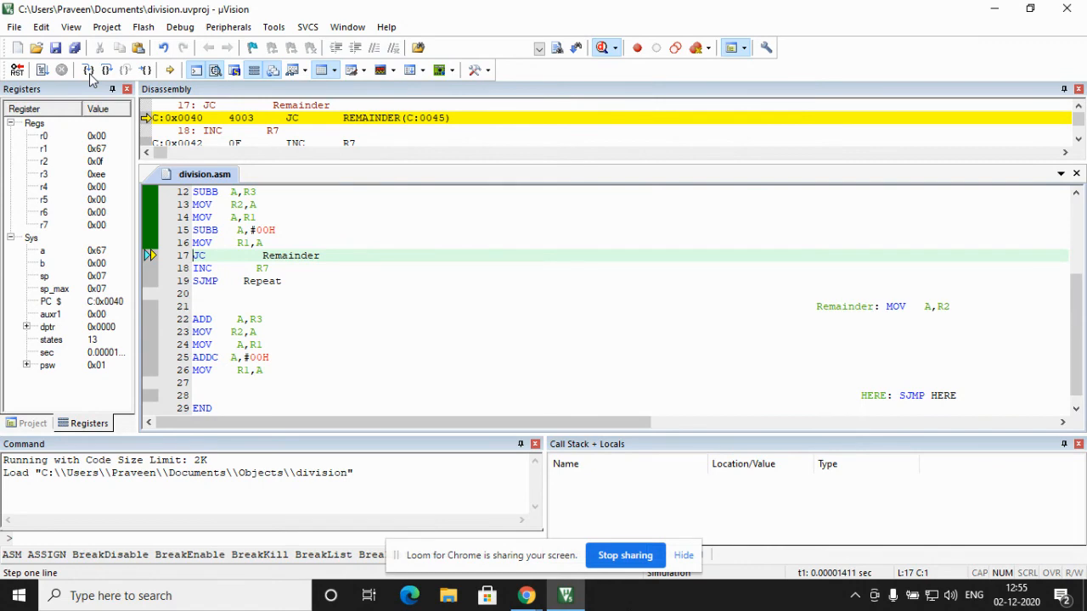
left_click(85, 71)
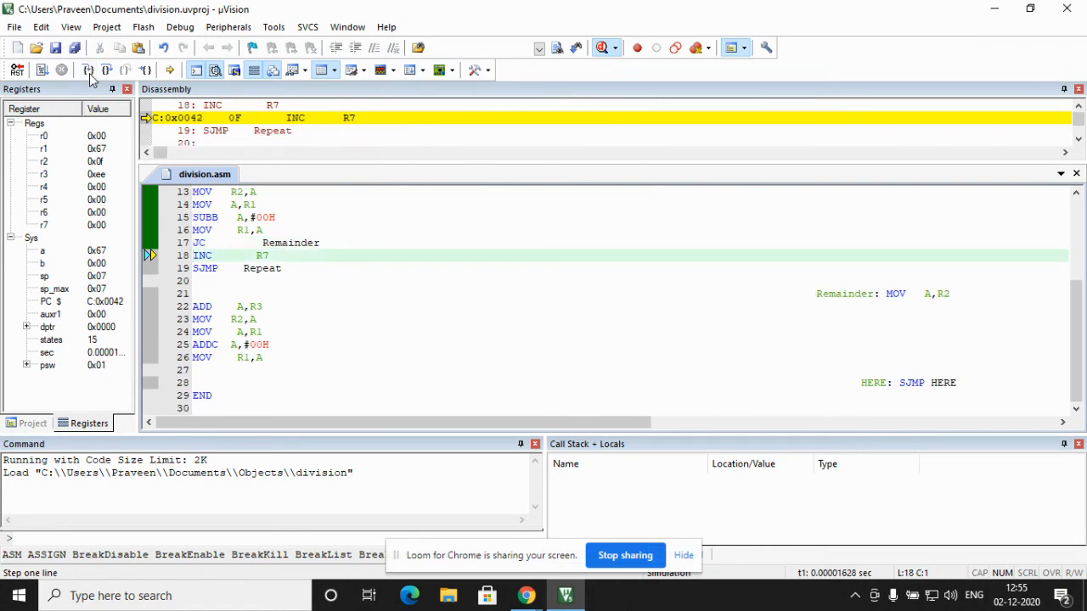